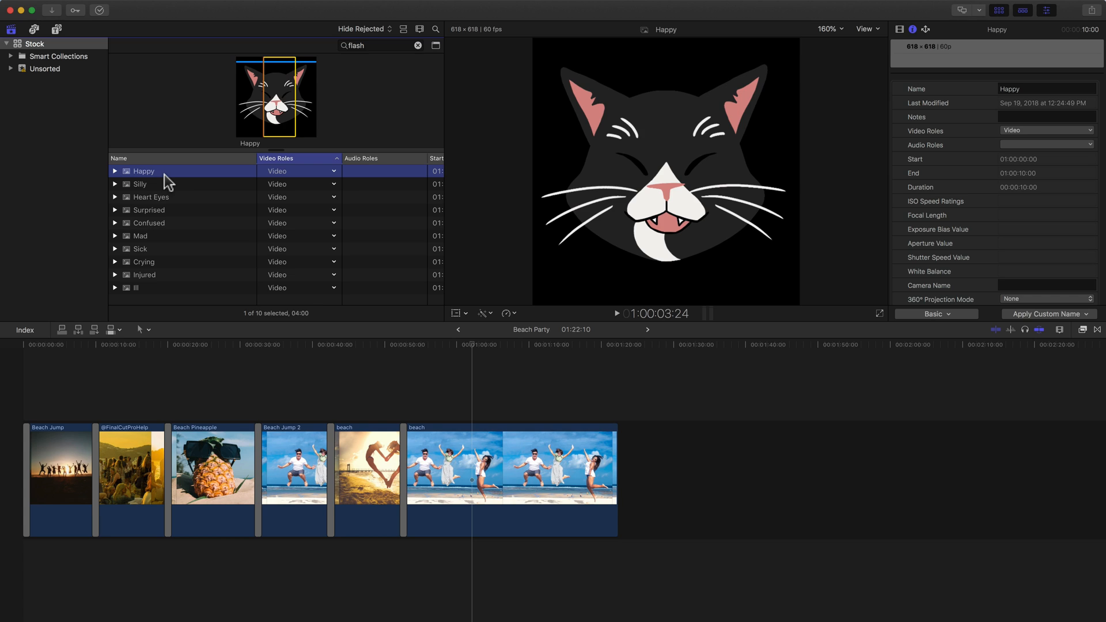
pyautogui.moveTo(321, 210)
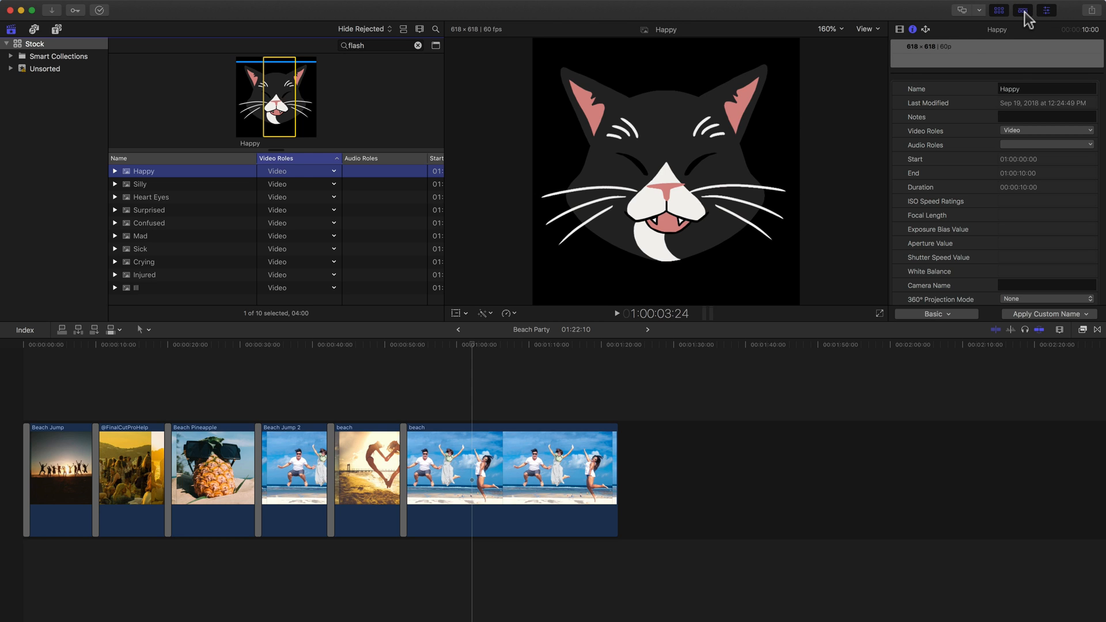
pyautogui.moveTo(1022, 9)
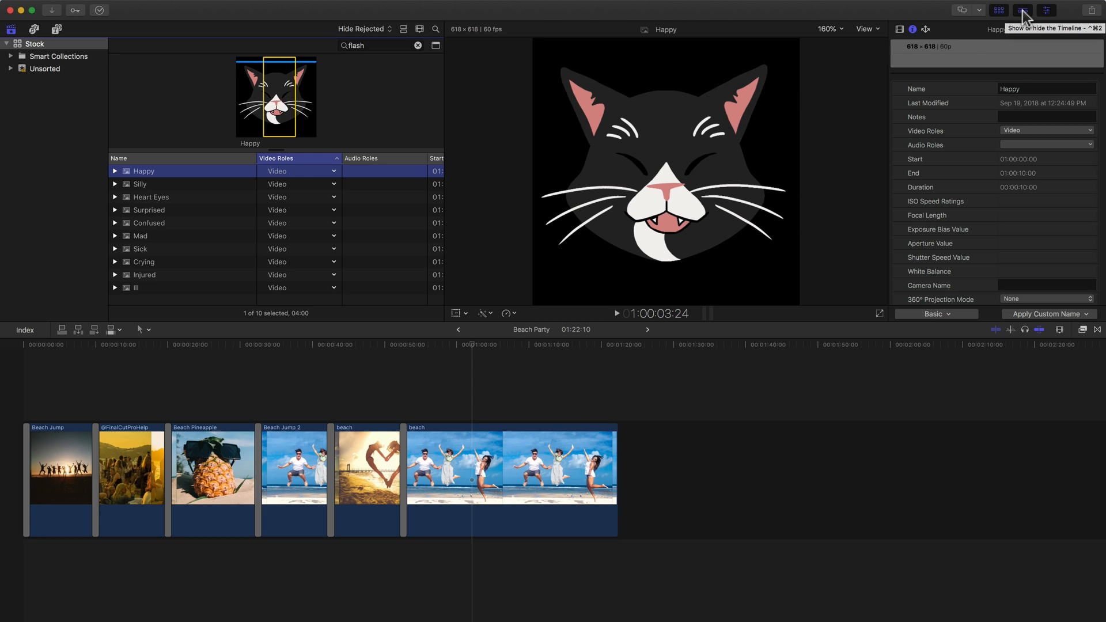
# Hide the timeline with the toolbar button so the browser and viewer fill the window.
pyautogui.click(1022, 10)
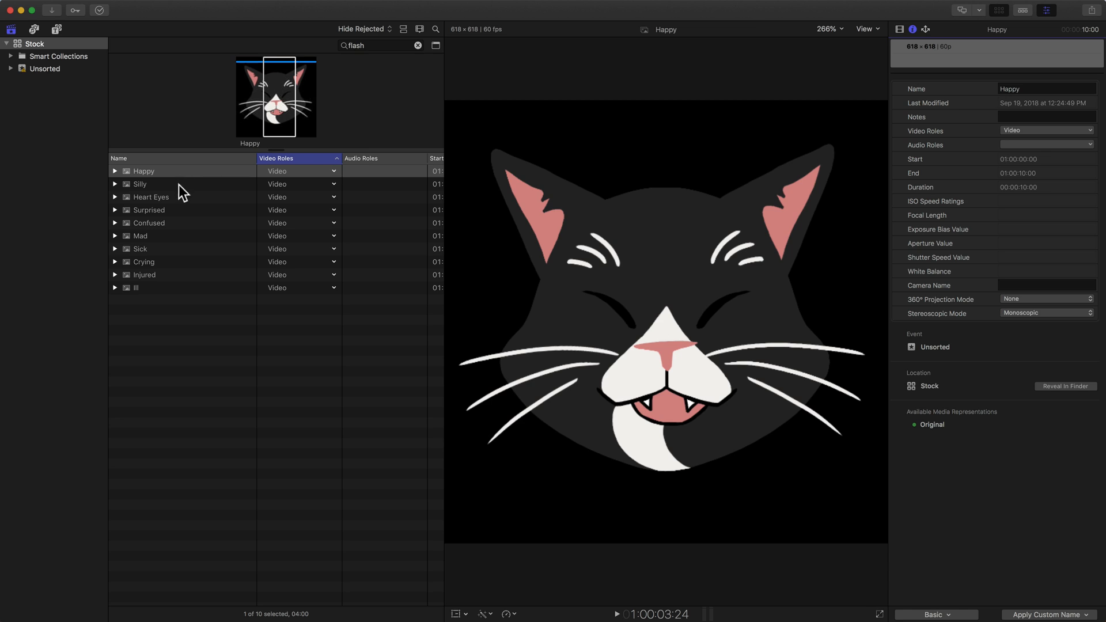
pyautogui.click(143, 171)
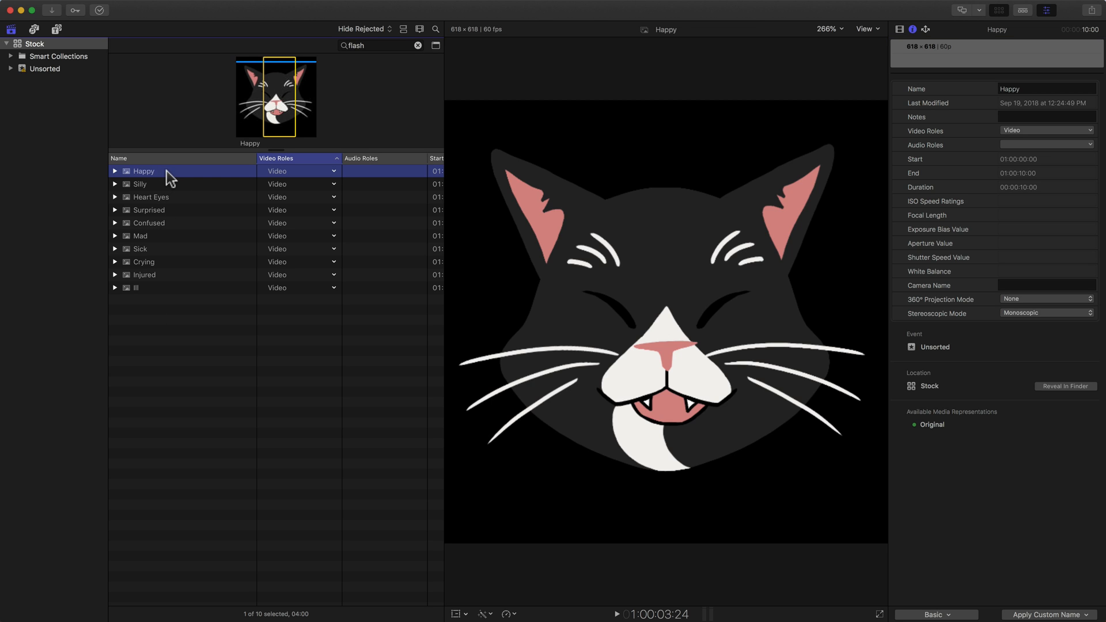
pyautogui.moveTo(145, 302)
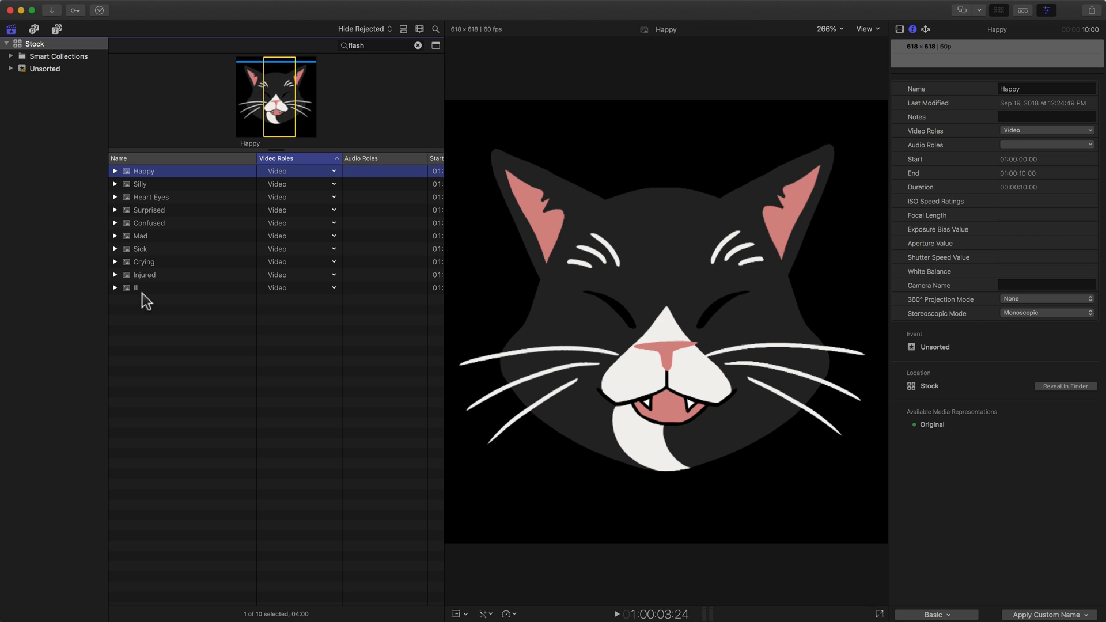
pyautogui.moveTo(148, 296)
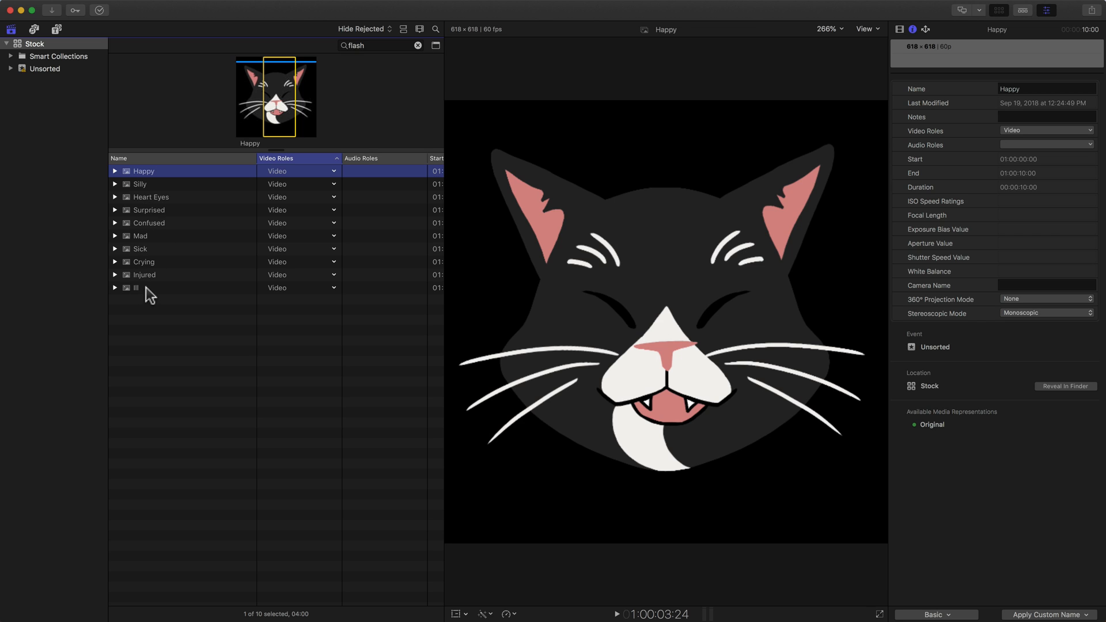
pyautogui.moveTo(330, 168)
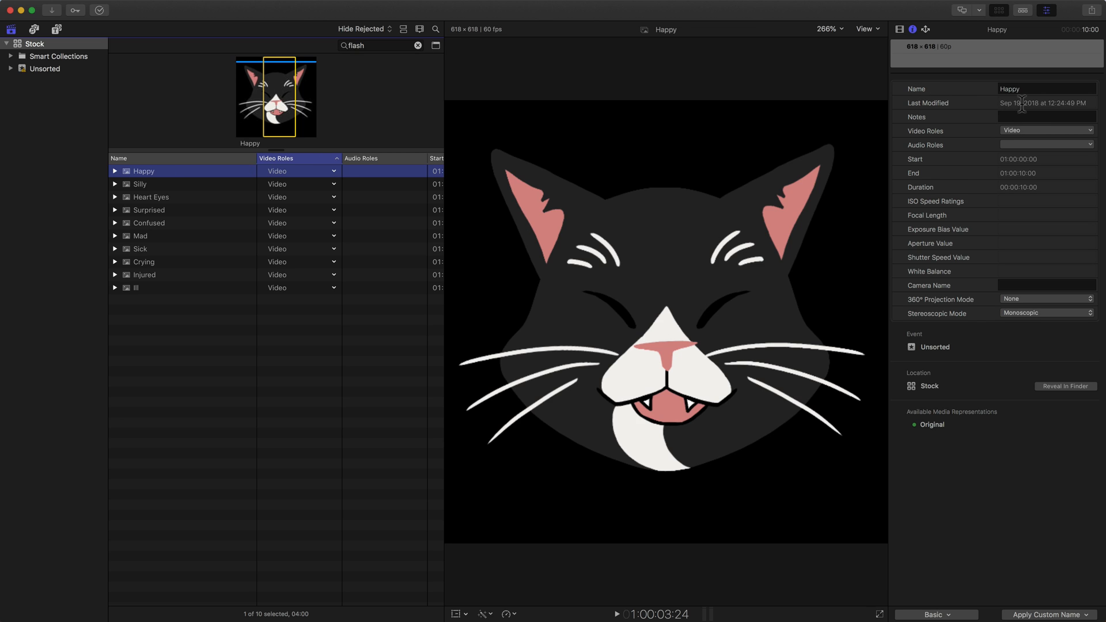
pyautogui.moveTo(954, 318)
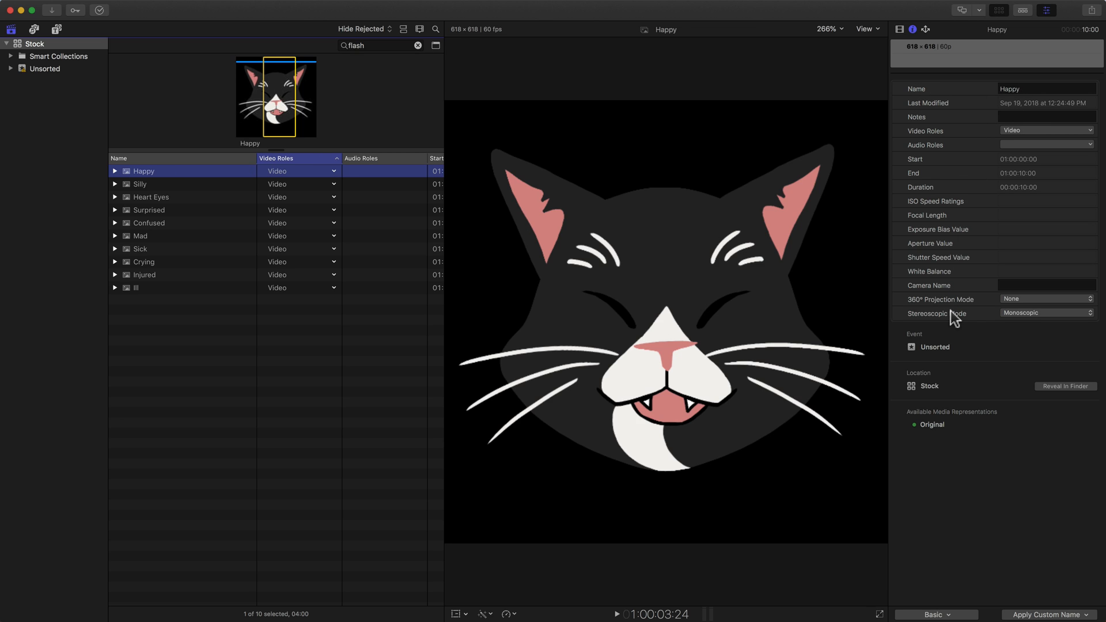
pyautogui.moveTo(1023, 546)
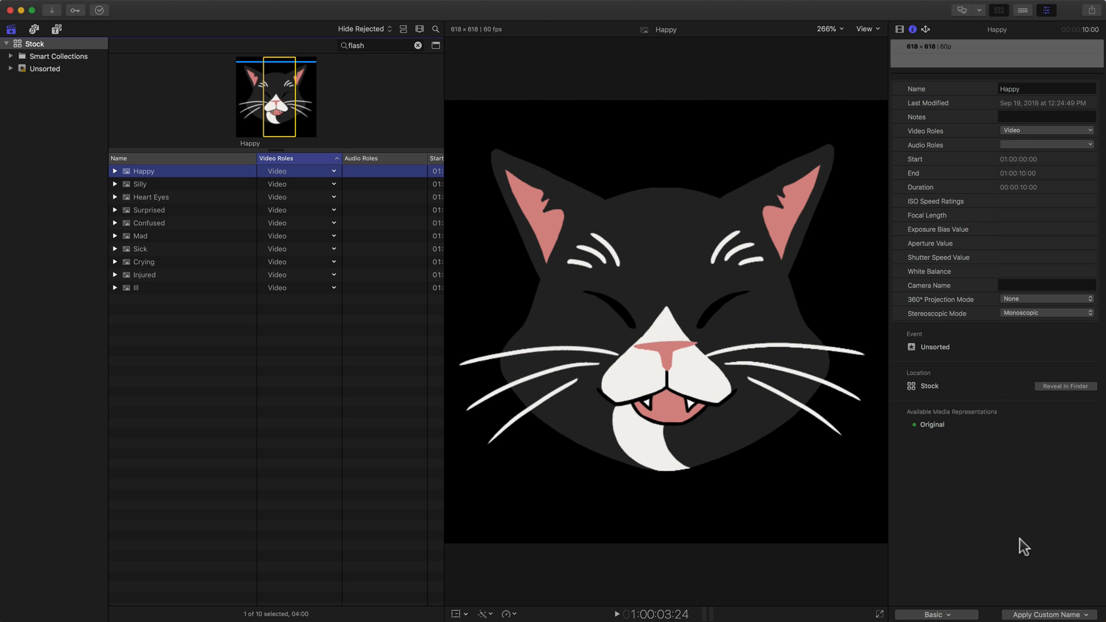
pyautogui.moveTo(1030, 613)
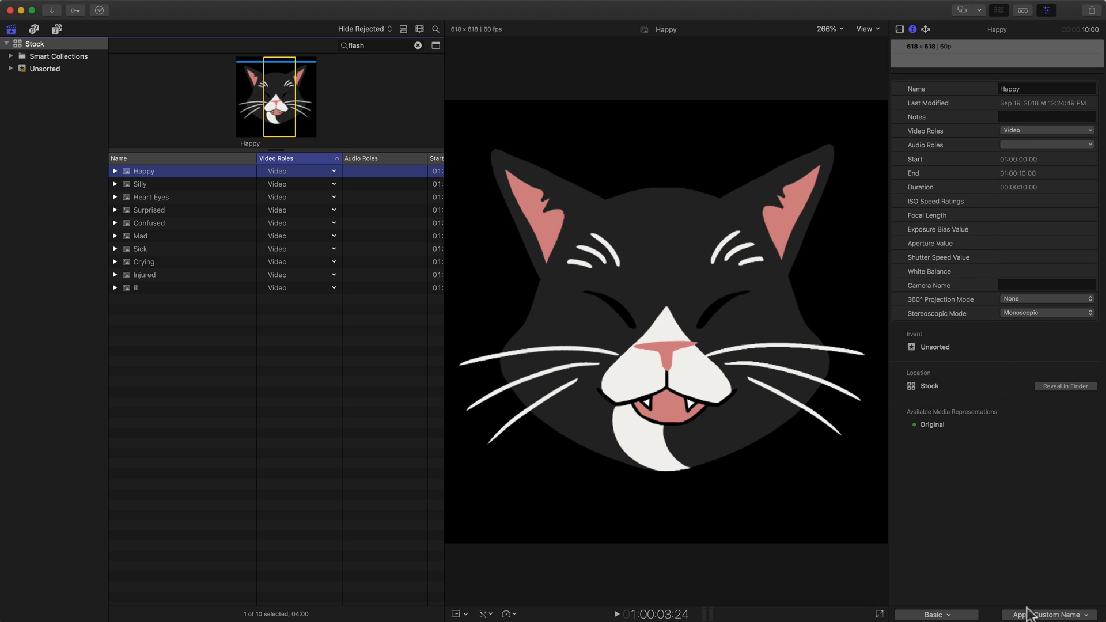
pyautogui.click(1047, 614)
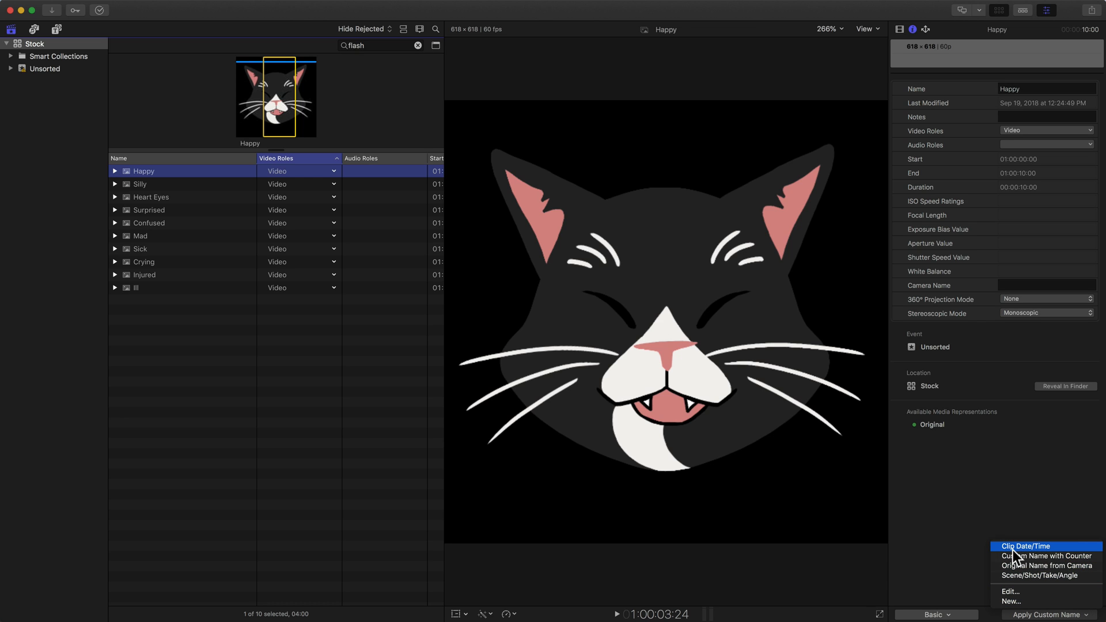
pyautogui.moveTo(1046, 556)
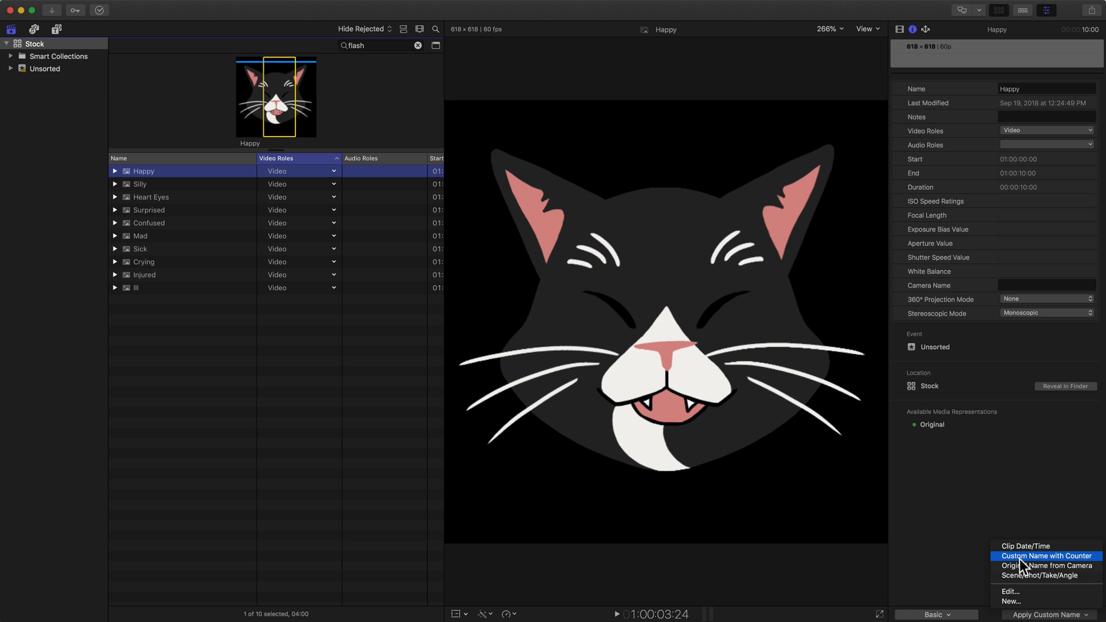
pyautogui.moveTo(1047, 566)
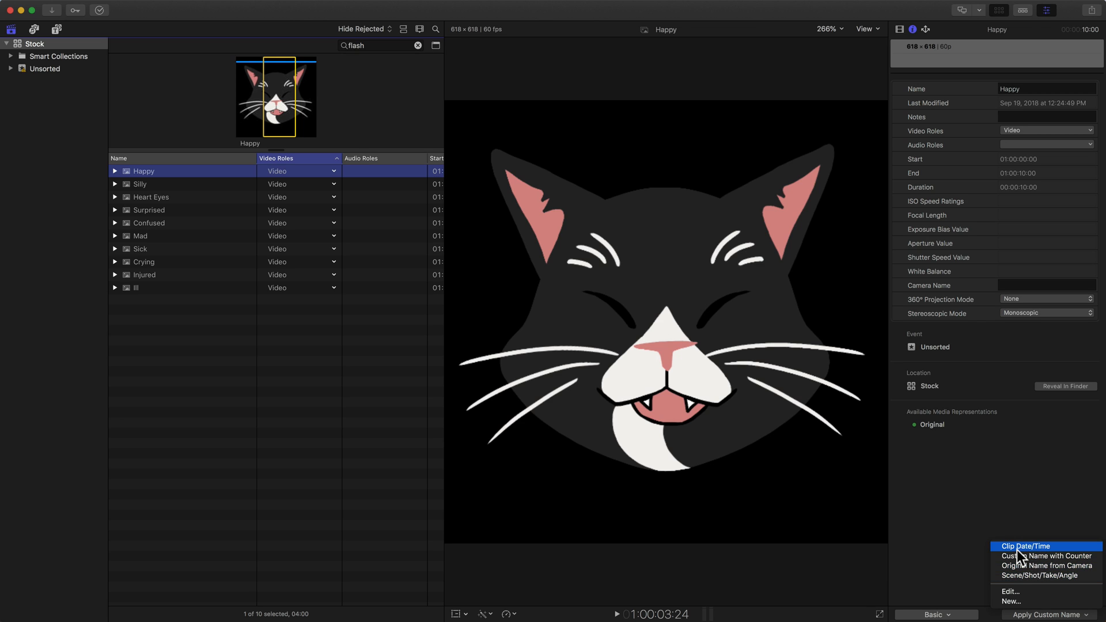
pyautogui.moveTo(1027, 557)
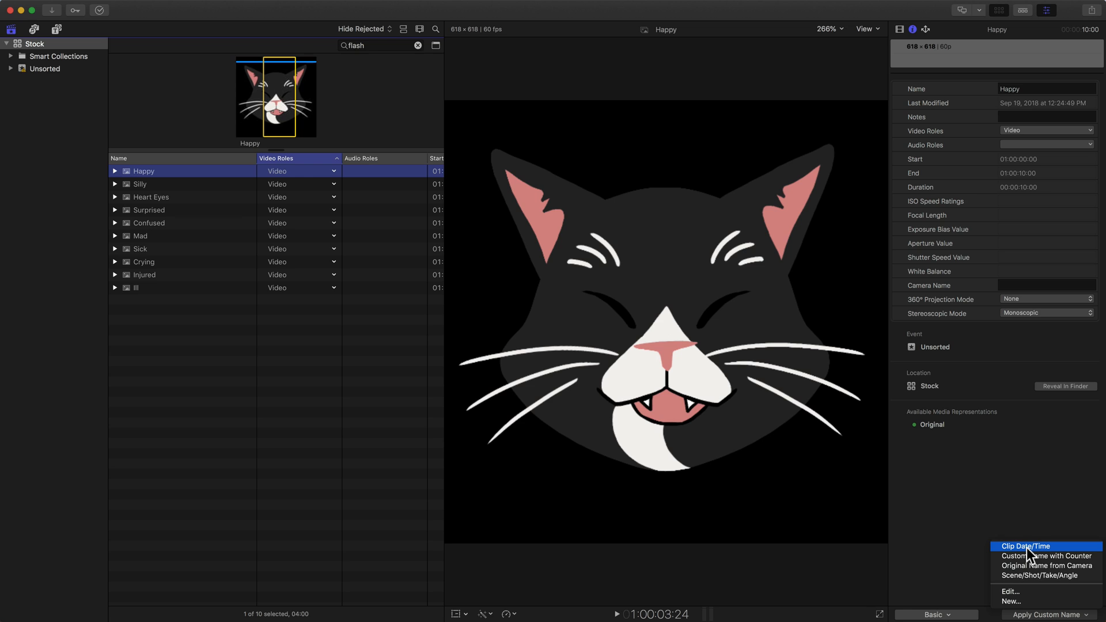
pyautogui.click(1025, 546)
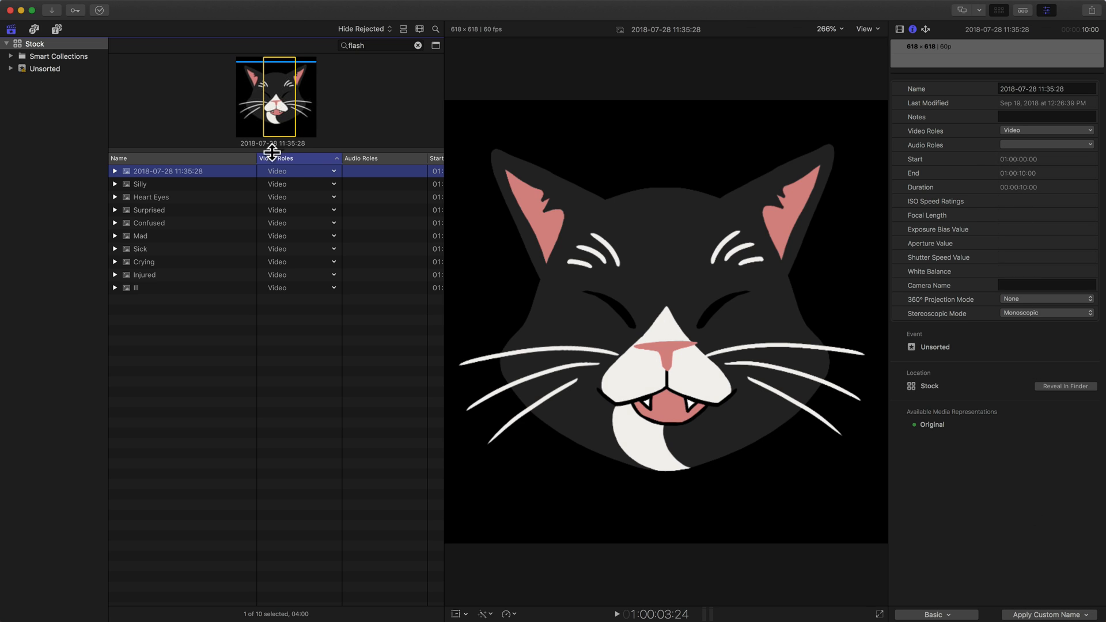
pyautogui.moveTo(706, 162)
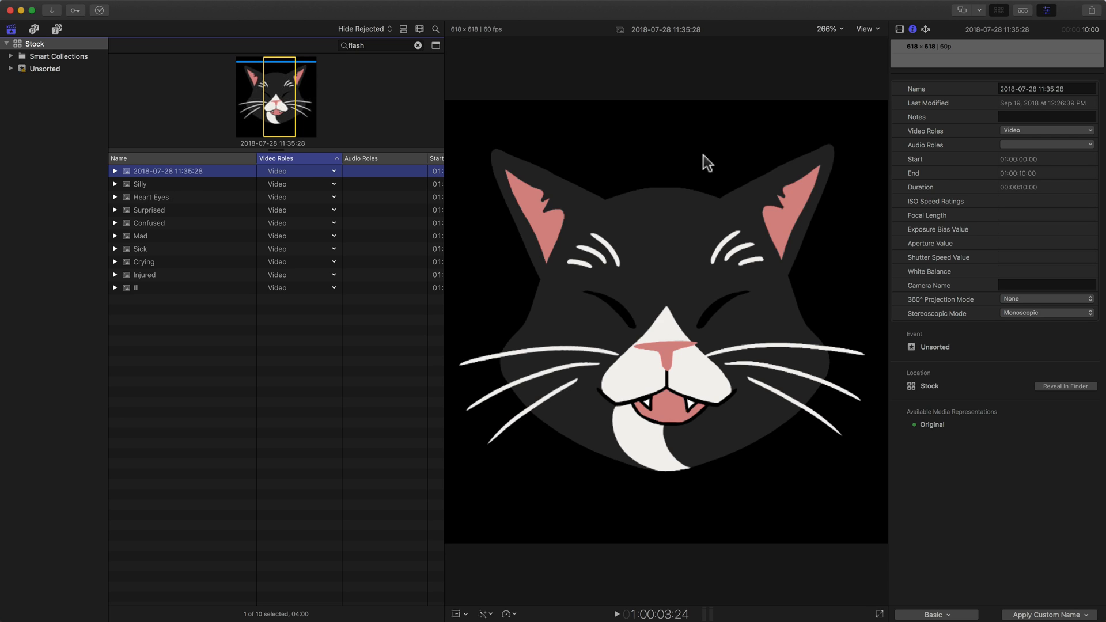
pyautogui.moveTo(1034, 100)
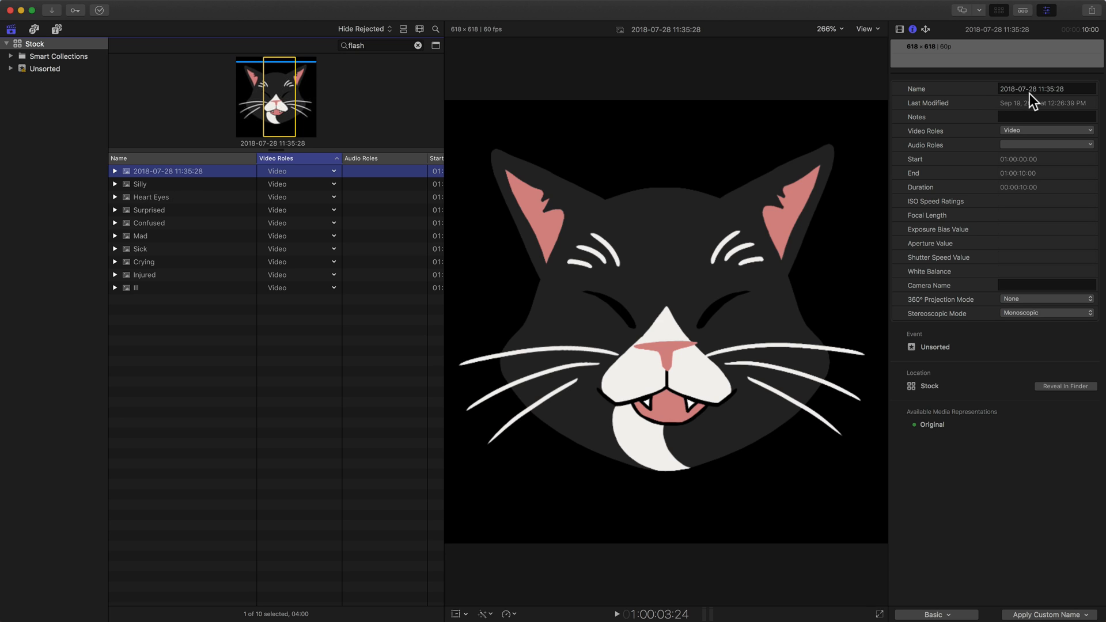
pyautogui.moveTo(1017, 120)
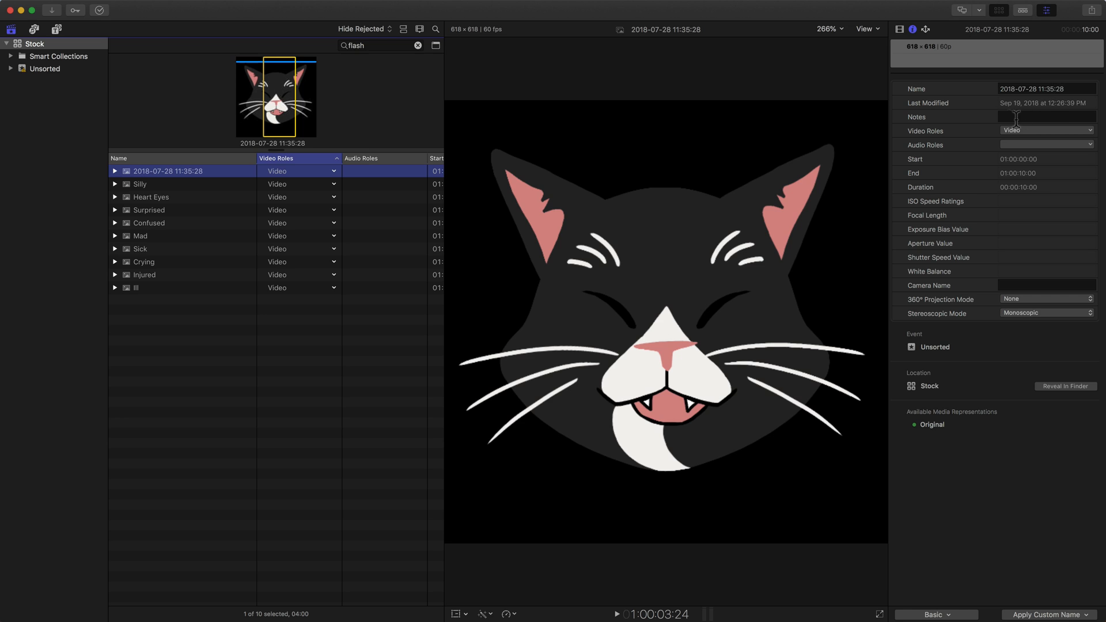
pyautogui.moveTo(1037, 101)
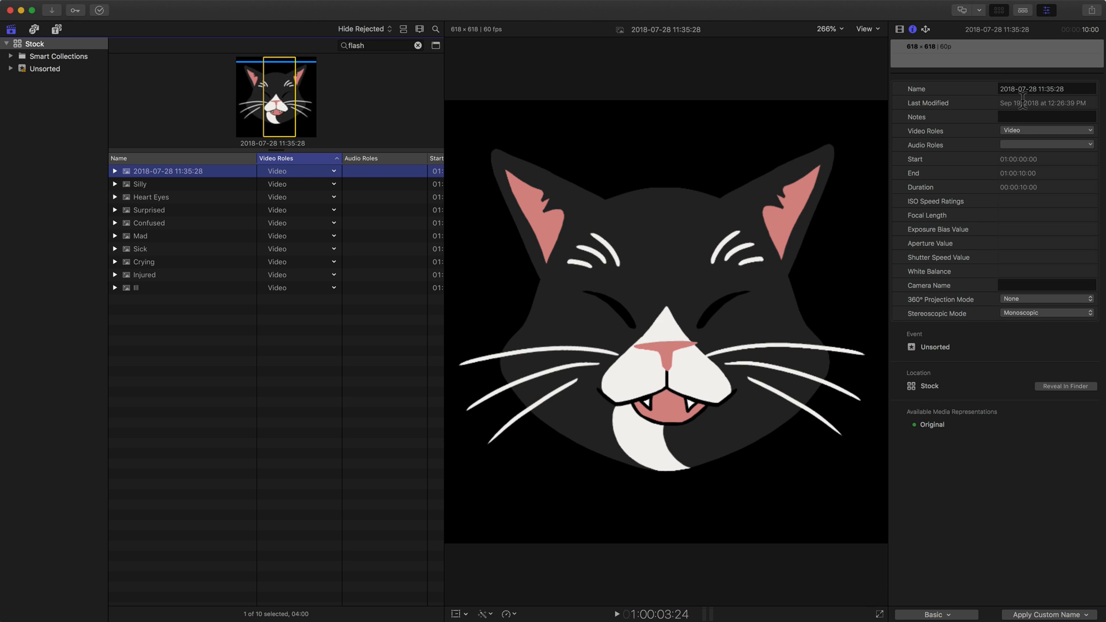
# Restore the clip name to 'Happy' and reopen the Apply Custom Name preset list.
pyautogui.write('Happy')
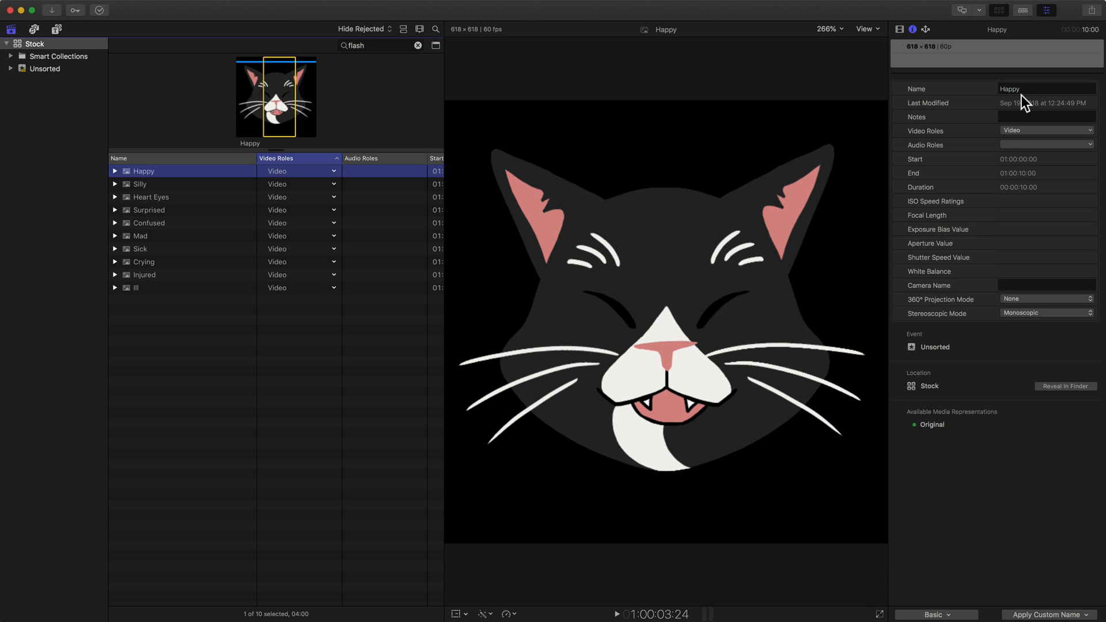
pyautogui.moveTo(1061, 554)
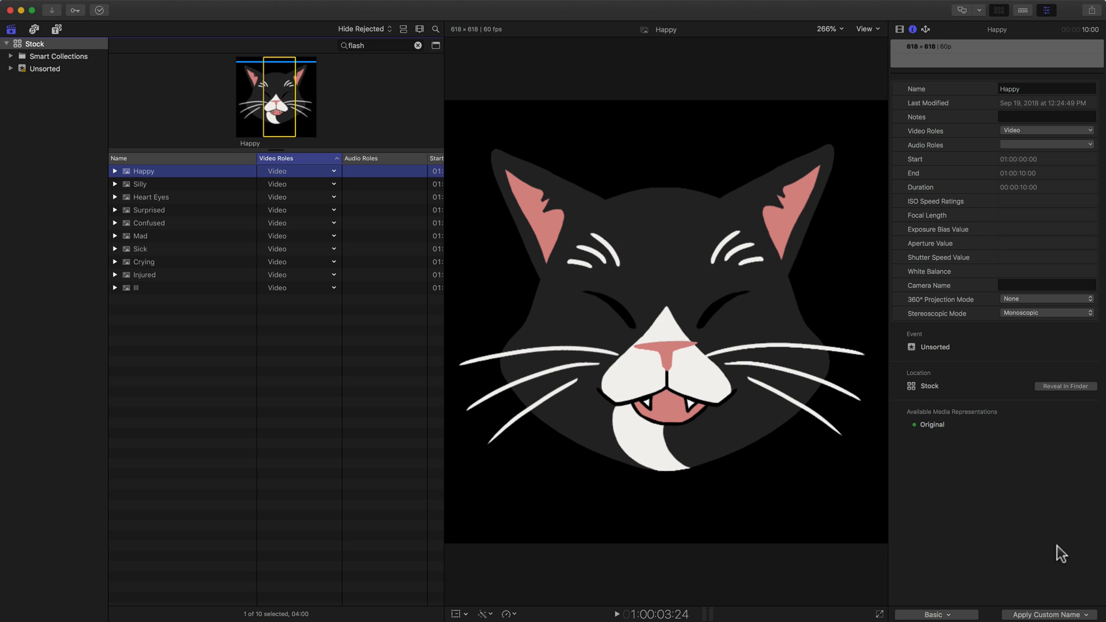
pyautogui.click(1047, 615)
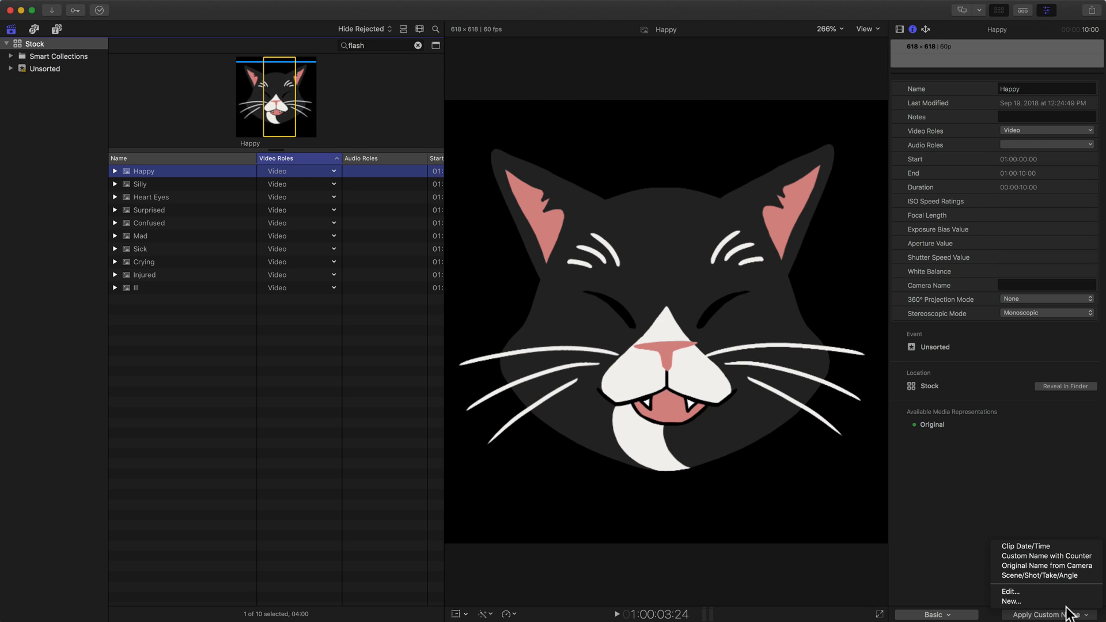
pyautogui.moveTo(1046, 556)
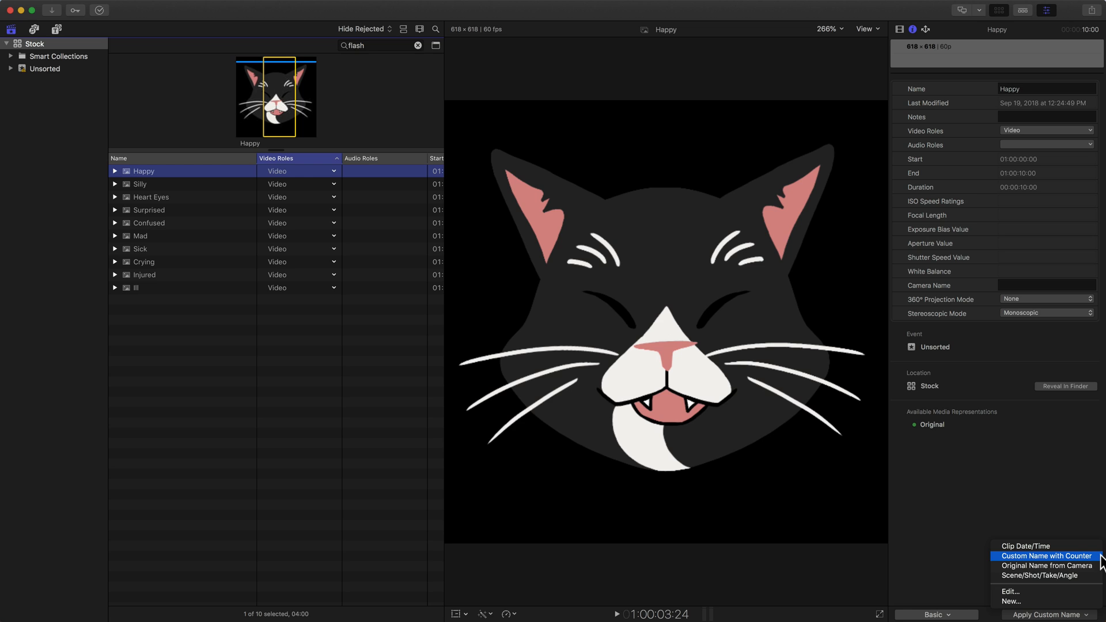
pyautogui.moveTo(1044, 565)
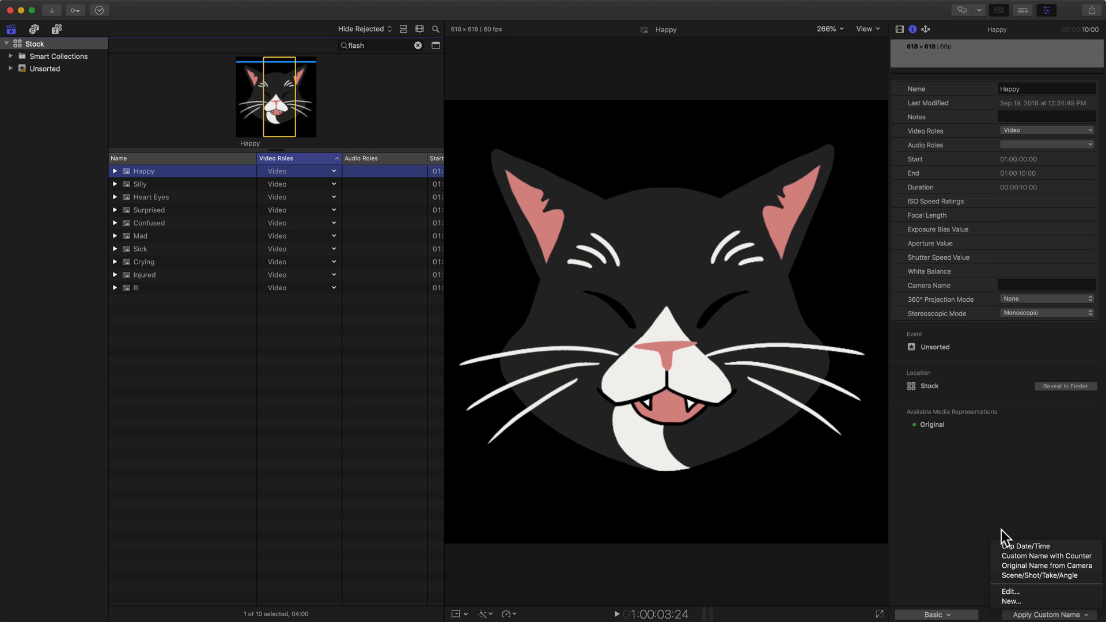
pyautogui.moveTo(1037, 566)
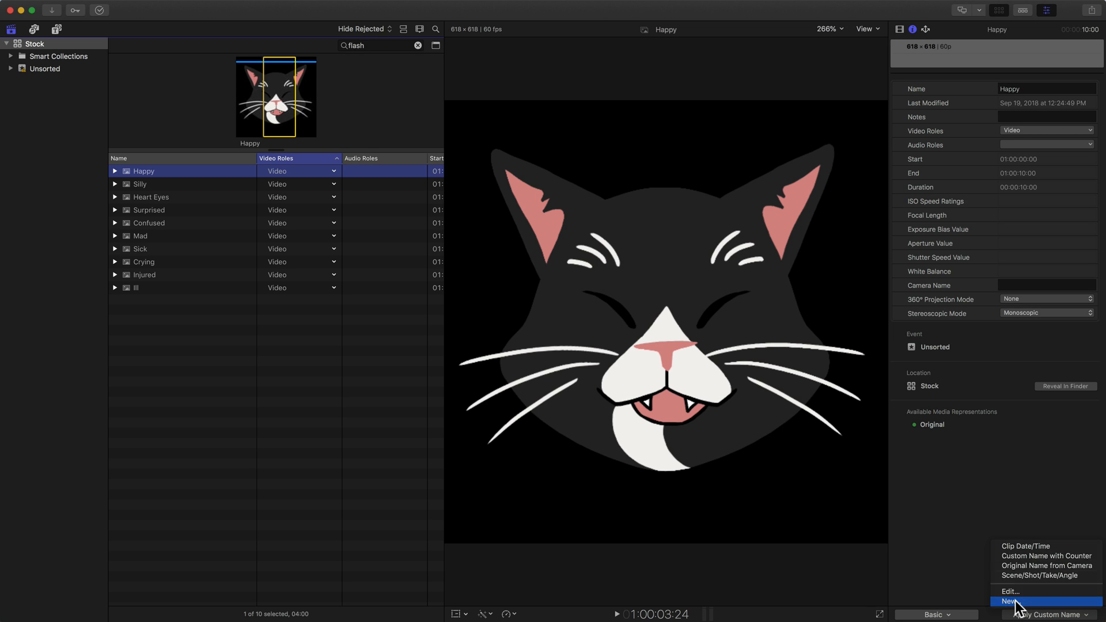
# Choose New… to add an Untitled preset in the Naming Presets window.
pyautogui.click(1009, 600)
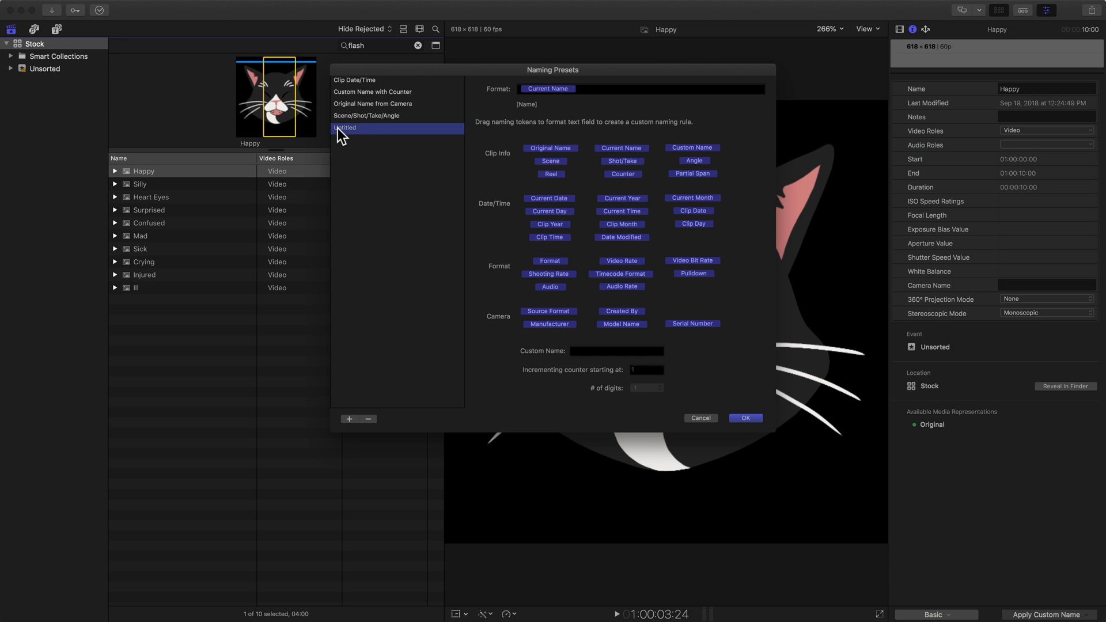
pyautogui.moveTo(549, 103)
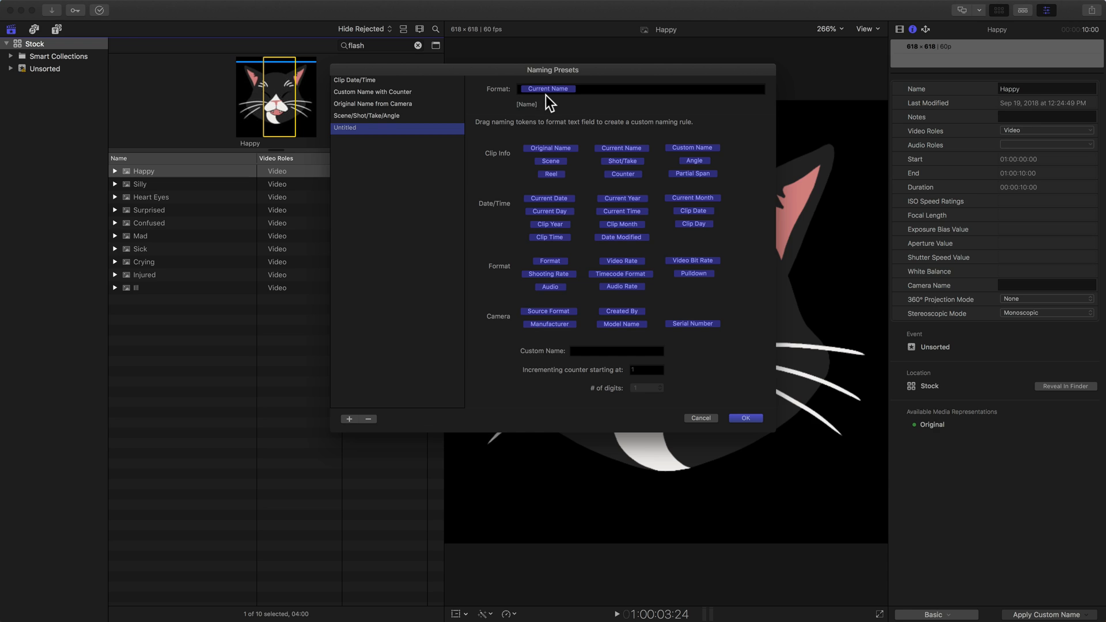
pyautogui.moveTo(576, 104)
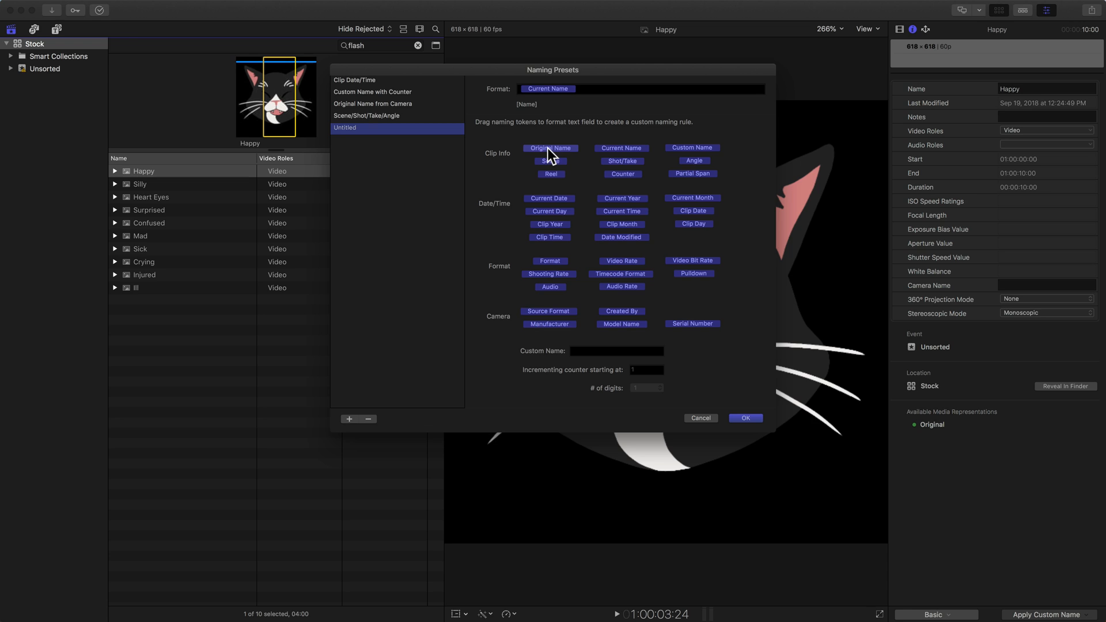
pyautogui.moveTo(601, 172)
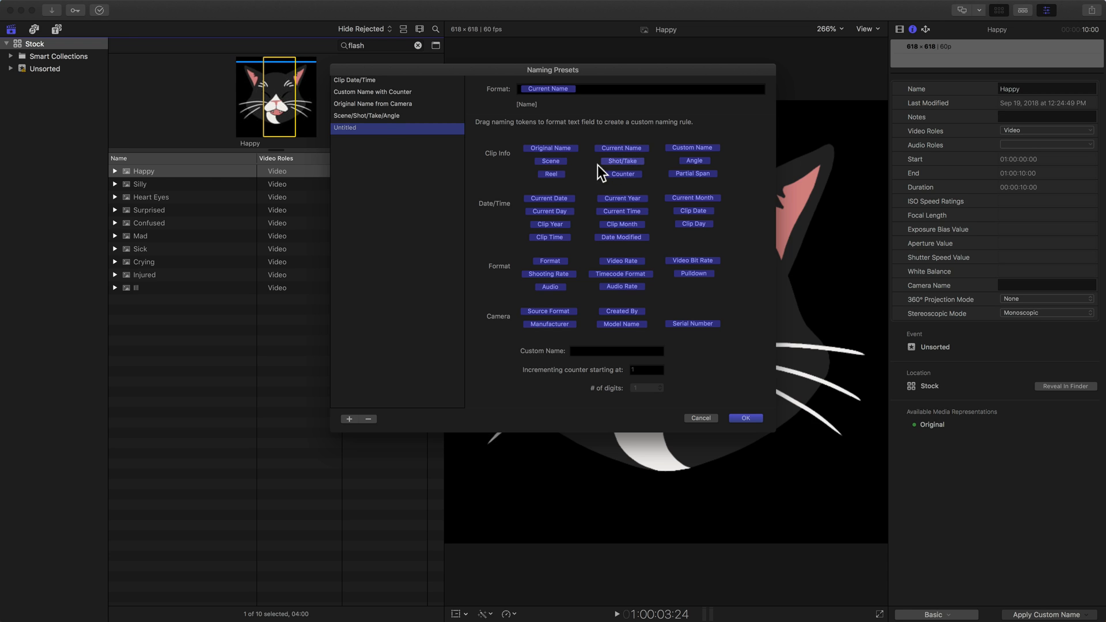
pyautogui.moveTo(148, 202)
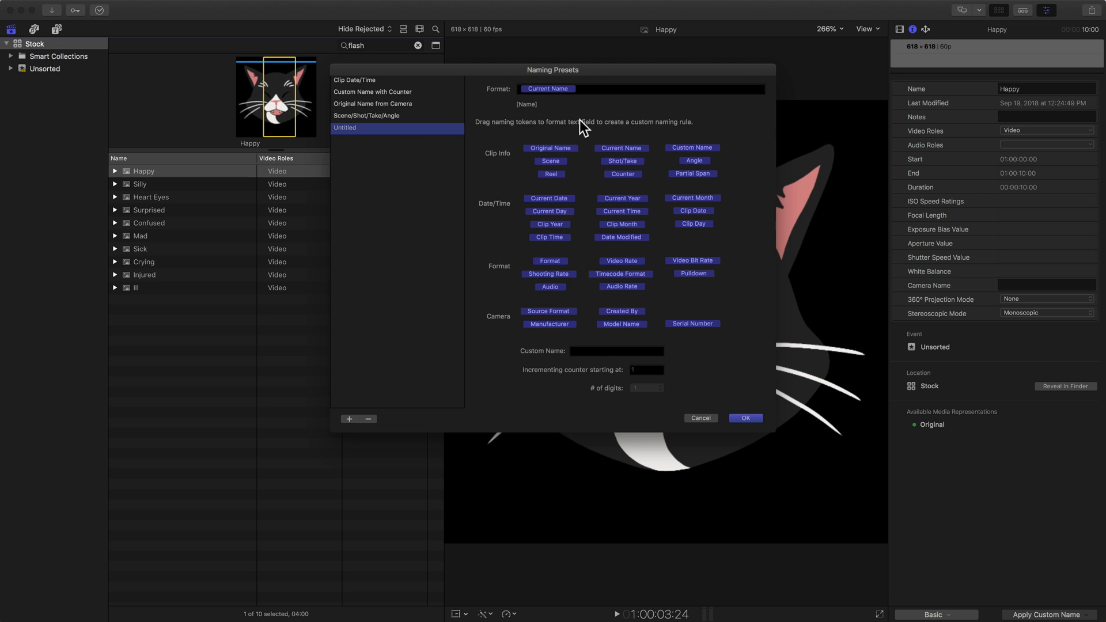
pyautogui.moveTo(532, 264)
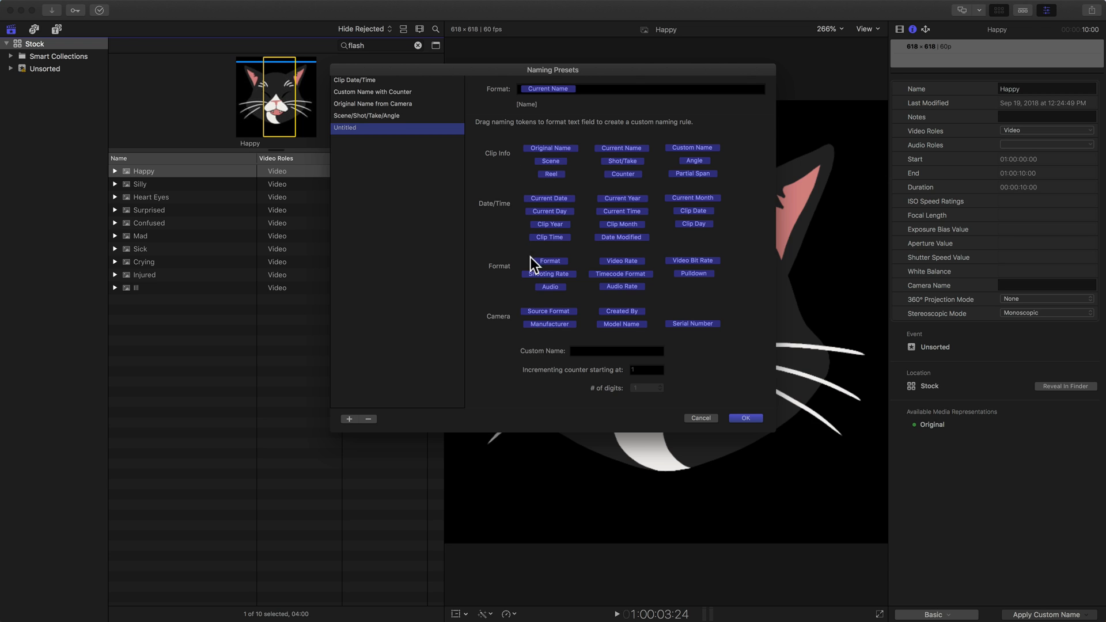
pyautogui.moveTo(597, 178)
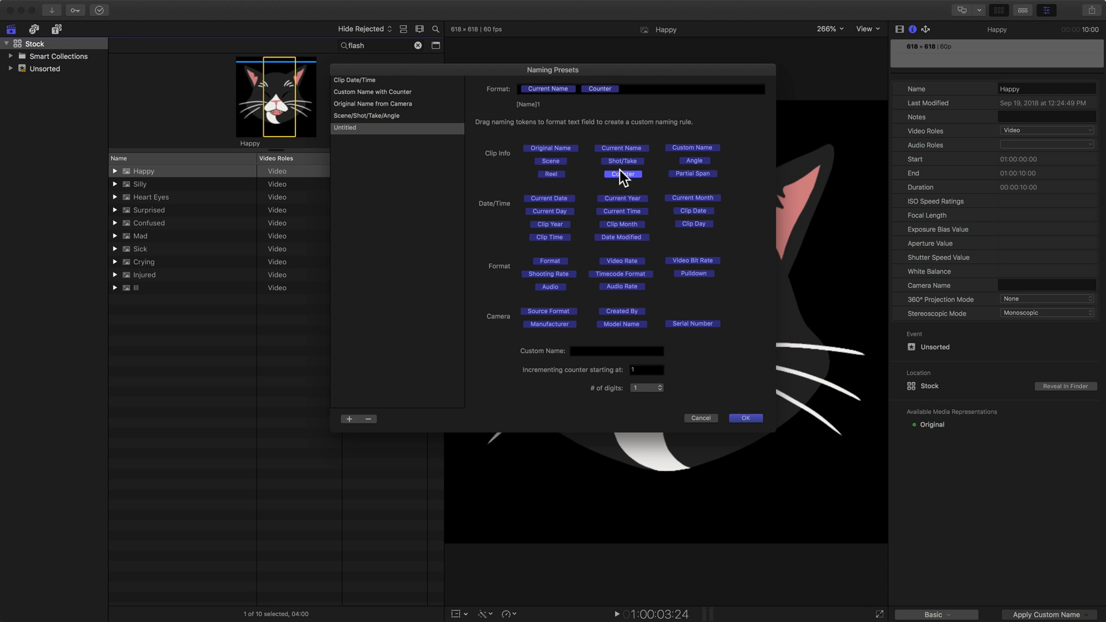
pyautogui.moveTo(589, 159)
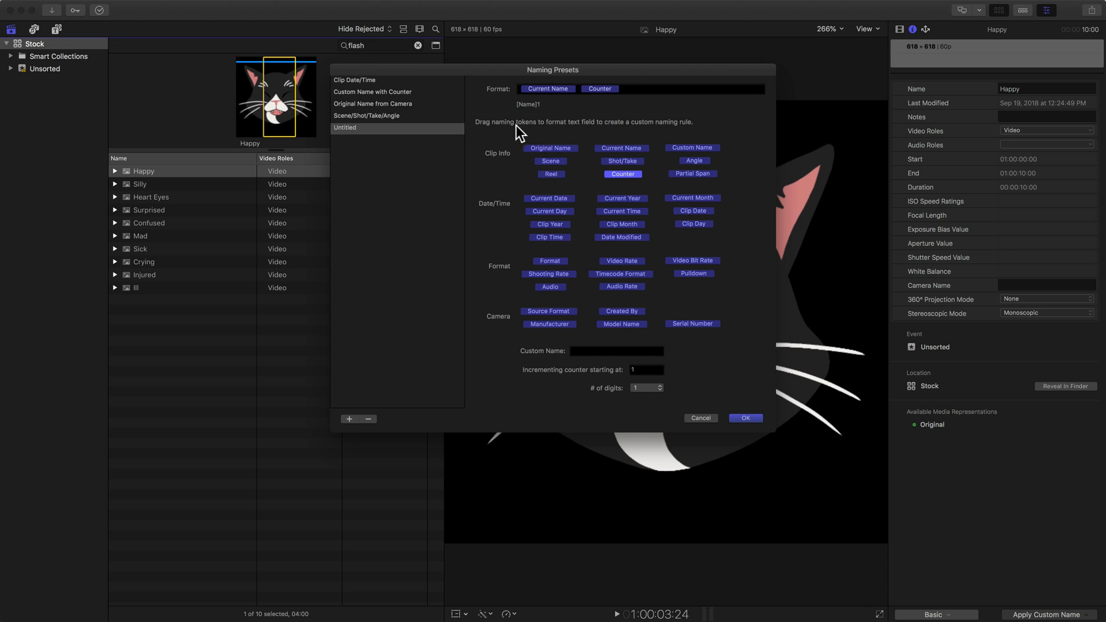
pyautogui.moveTo(547, 200)
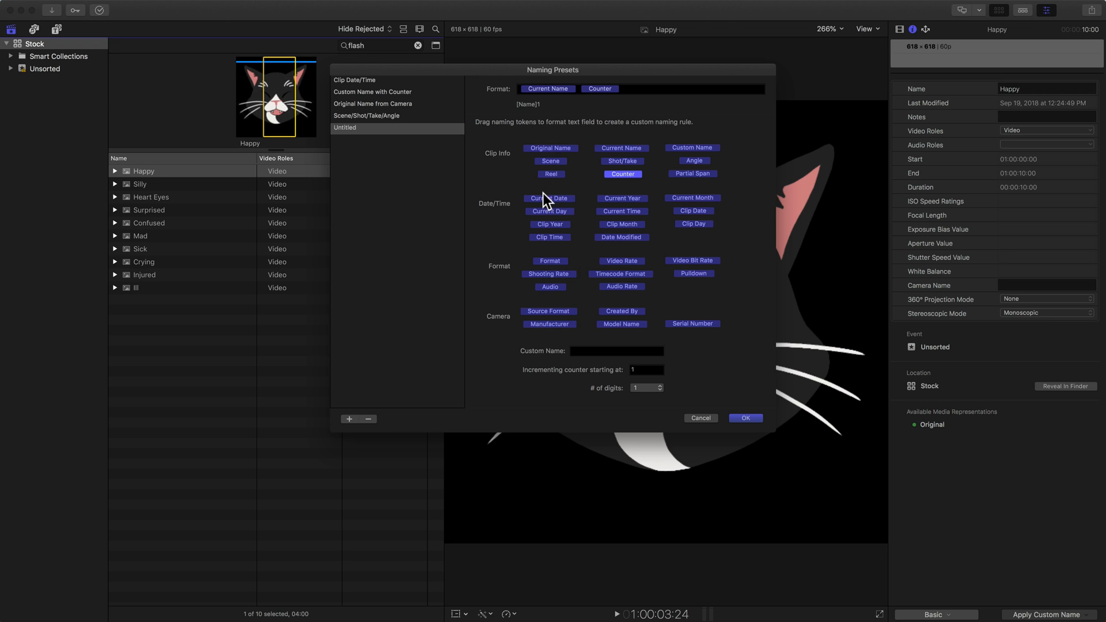
pyautogui.moveTo(619, 238)
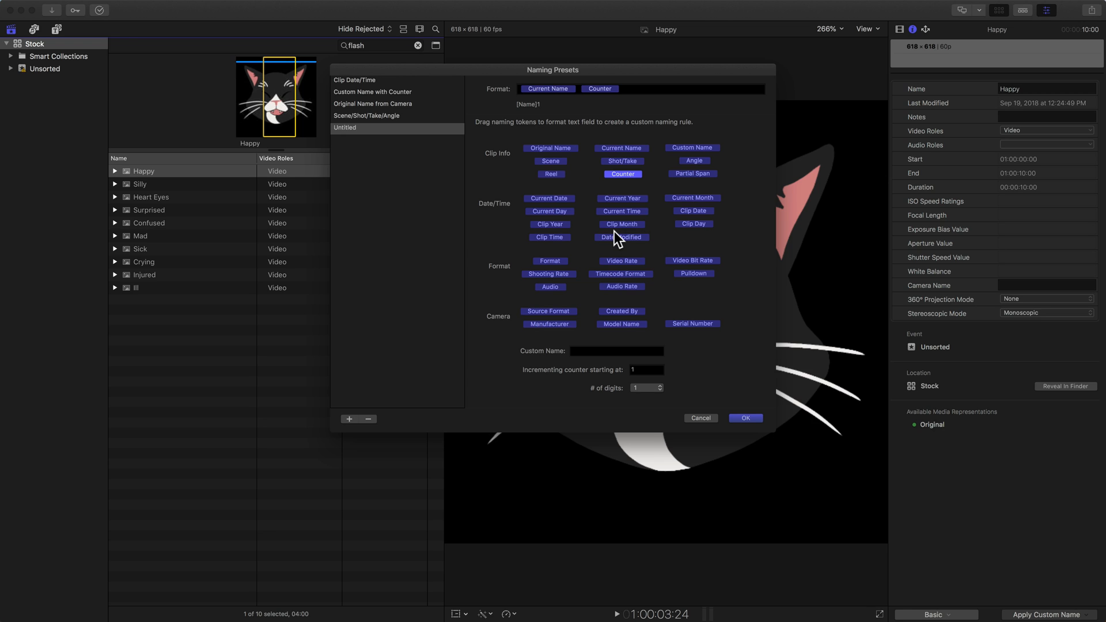
pyautogui.moveTo(550, 115)
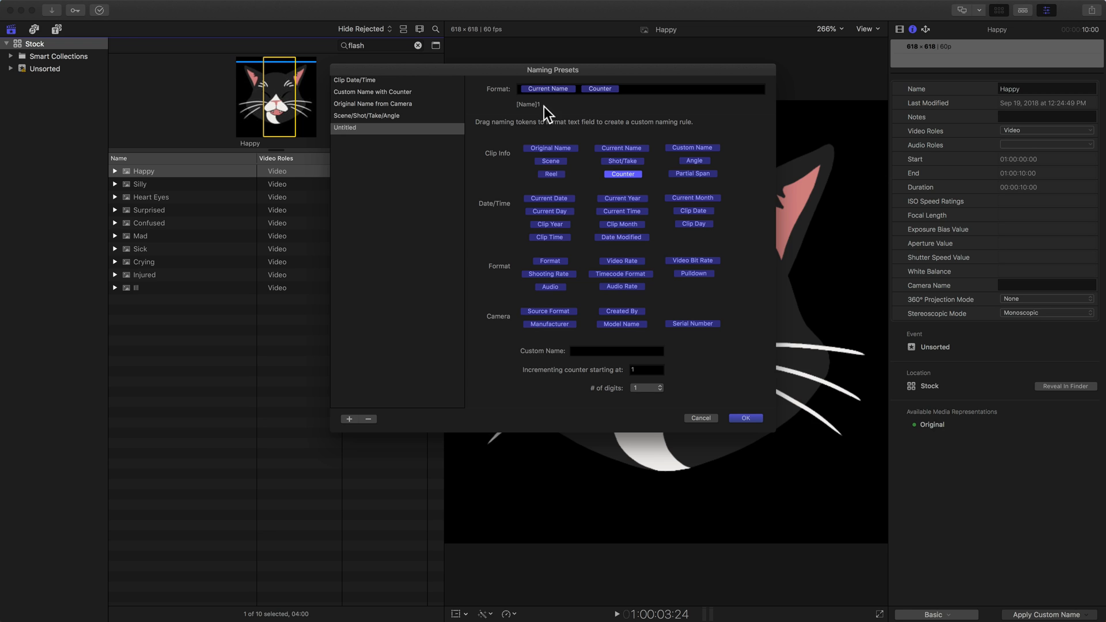
pyautogui.moveTo(524, 114)
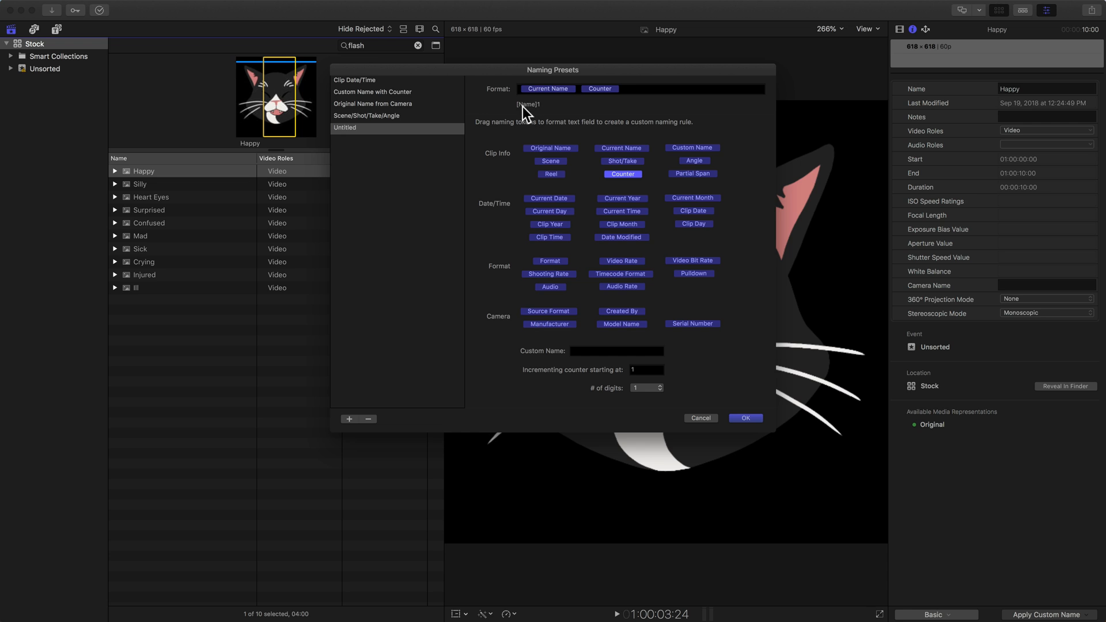
pyautogui.moveTo(541, 113)
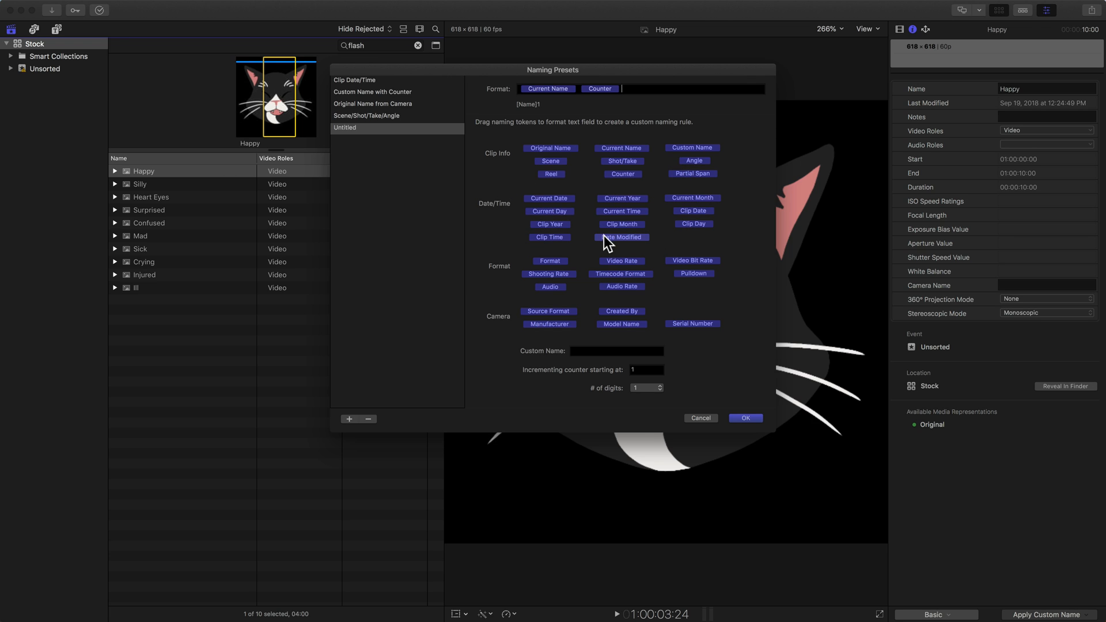
pyautogui.moveTo(537, 290)
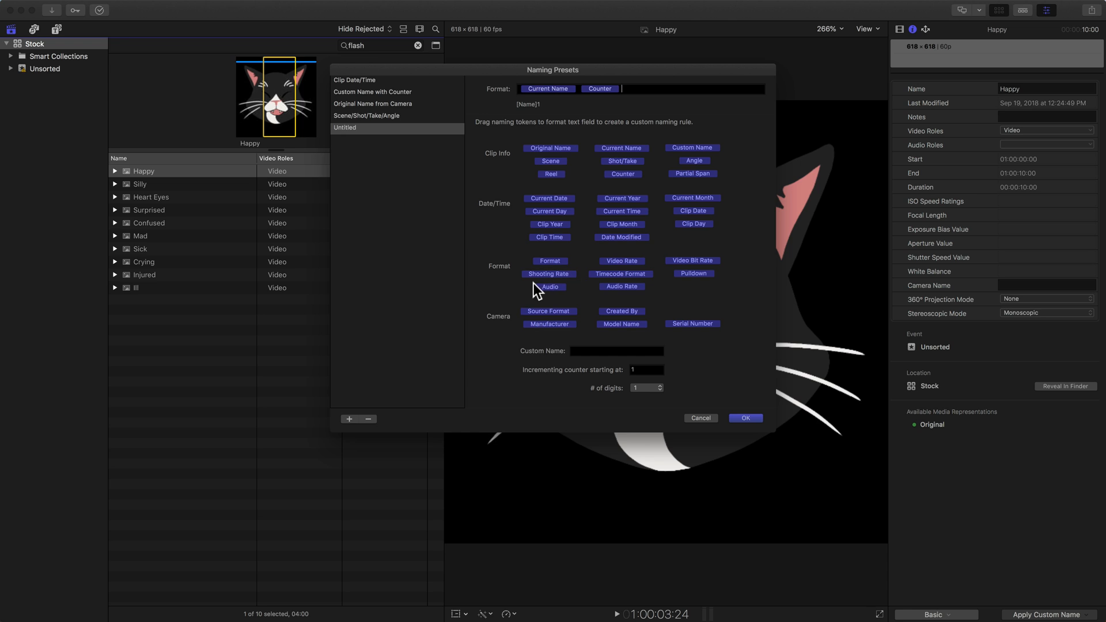
pyautogui.moveTo(489, 342)
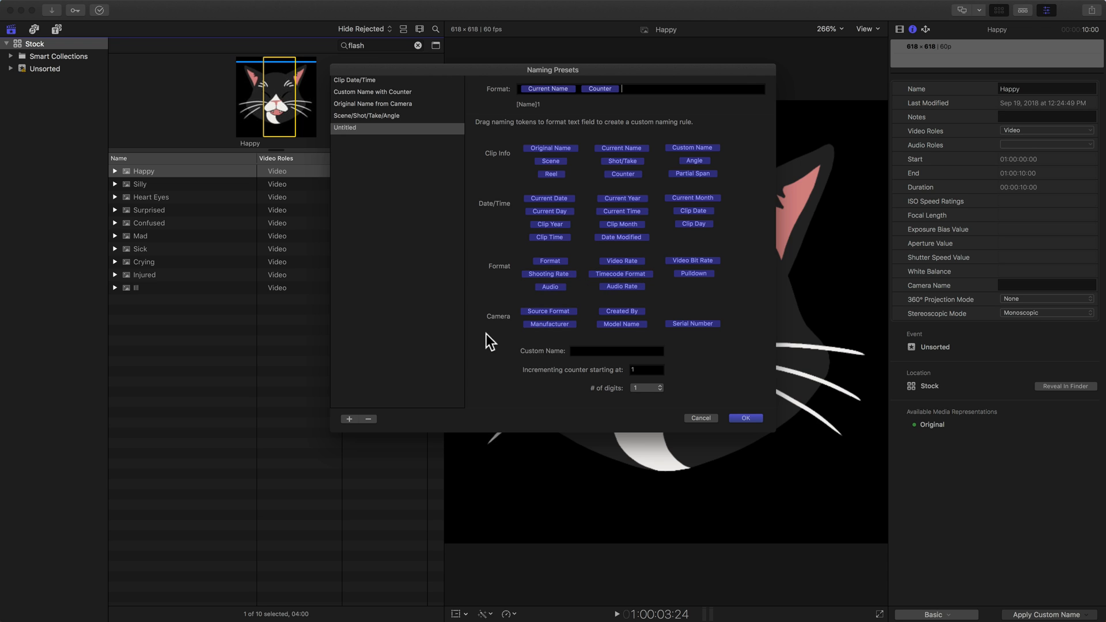
pyautogui.moveTo(662, 323)
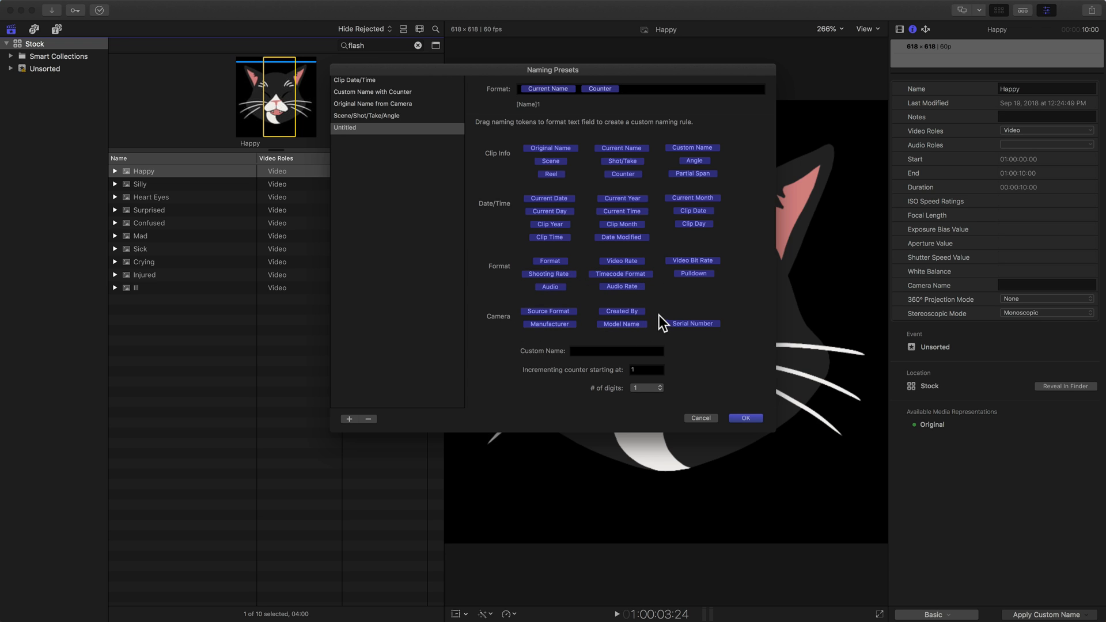
pyautogui.moveTo(577, 358)
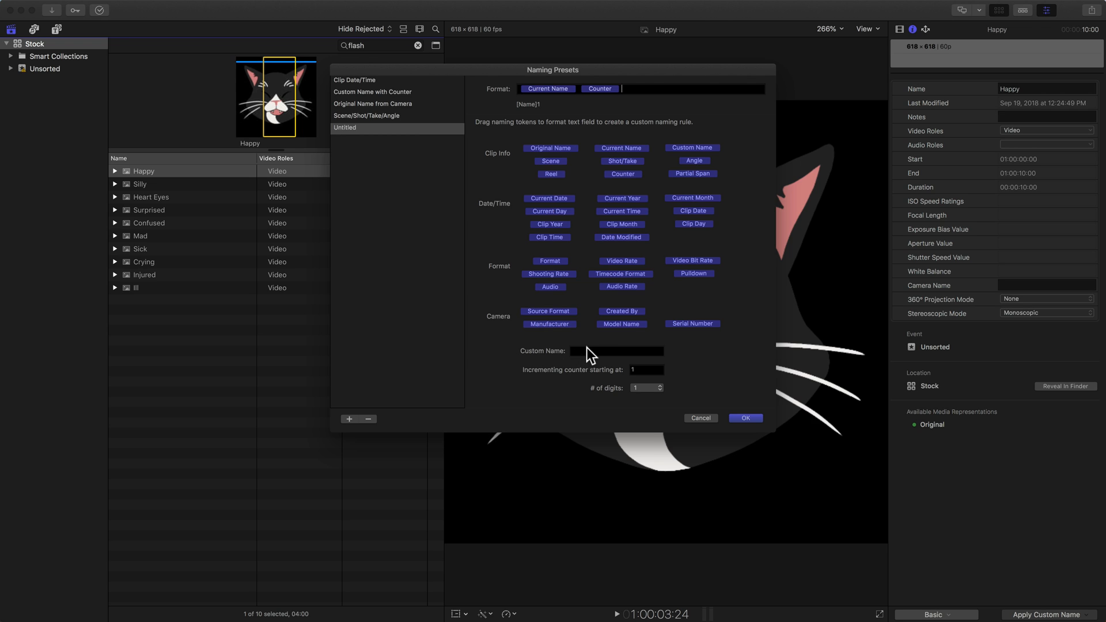
pyautogui.moveTo(692, 148)
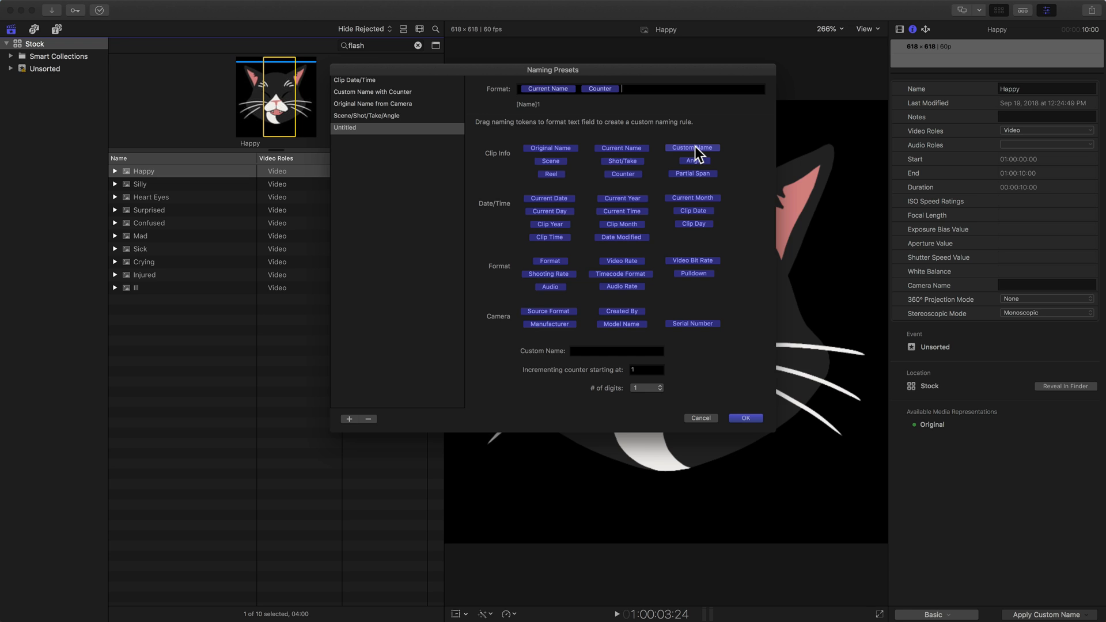
# Lead the preset format with a 'Flash' custom name token before the name and counter.
pyautogui.moveTo(692, 148); pyautogui.dragTo(532, 94)
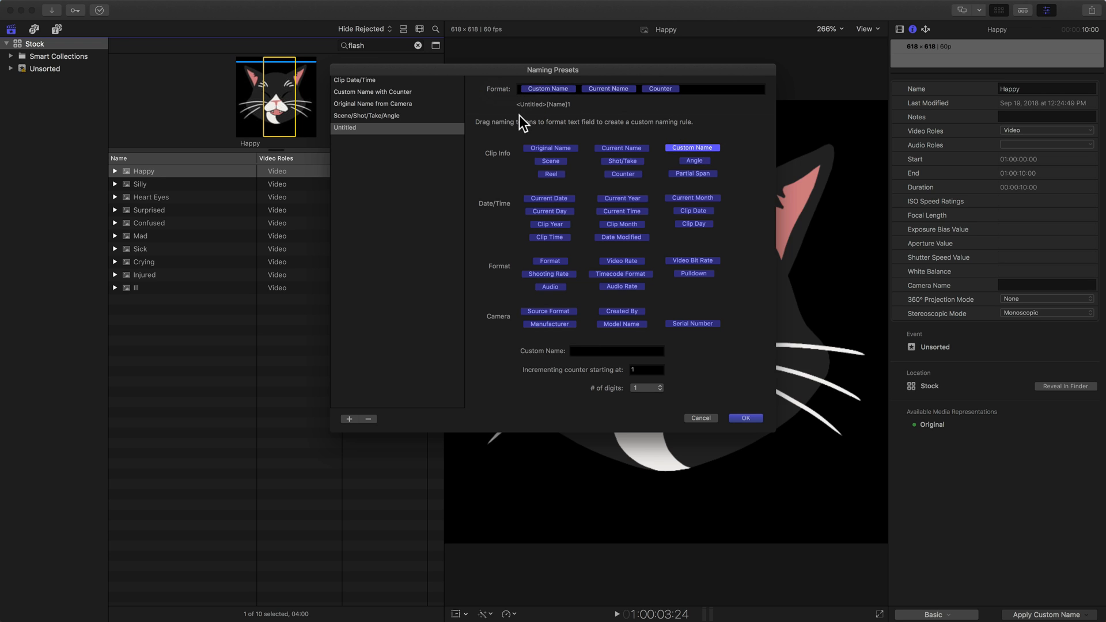
pyautogui.click(616, 351)
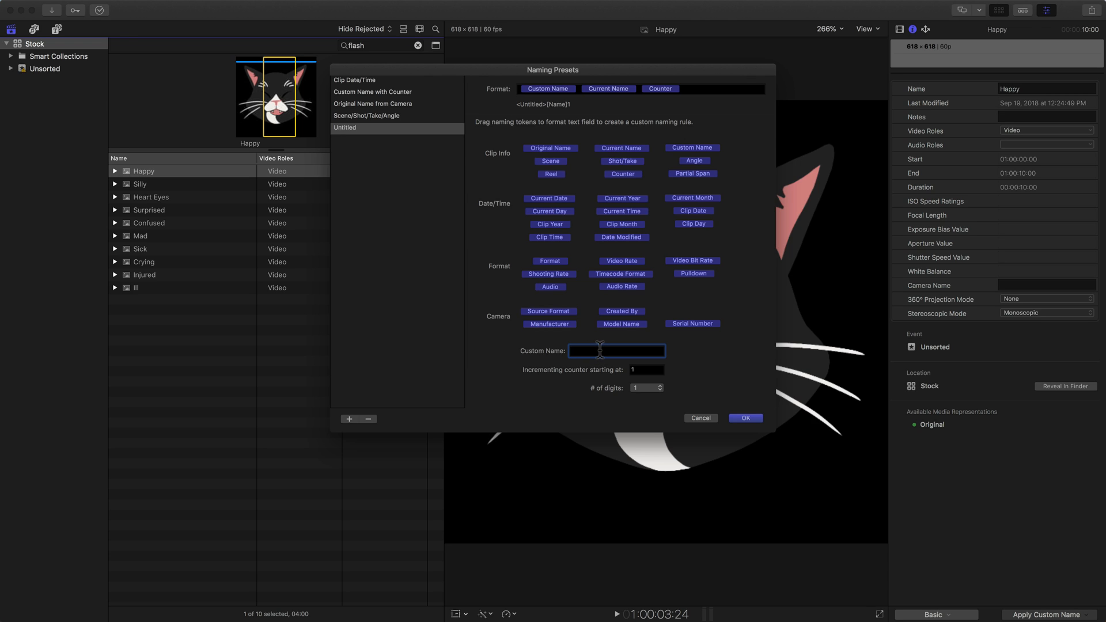
pyautogui.write('Flash')
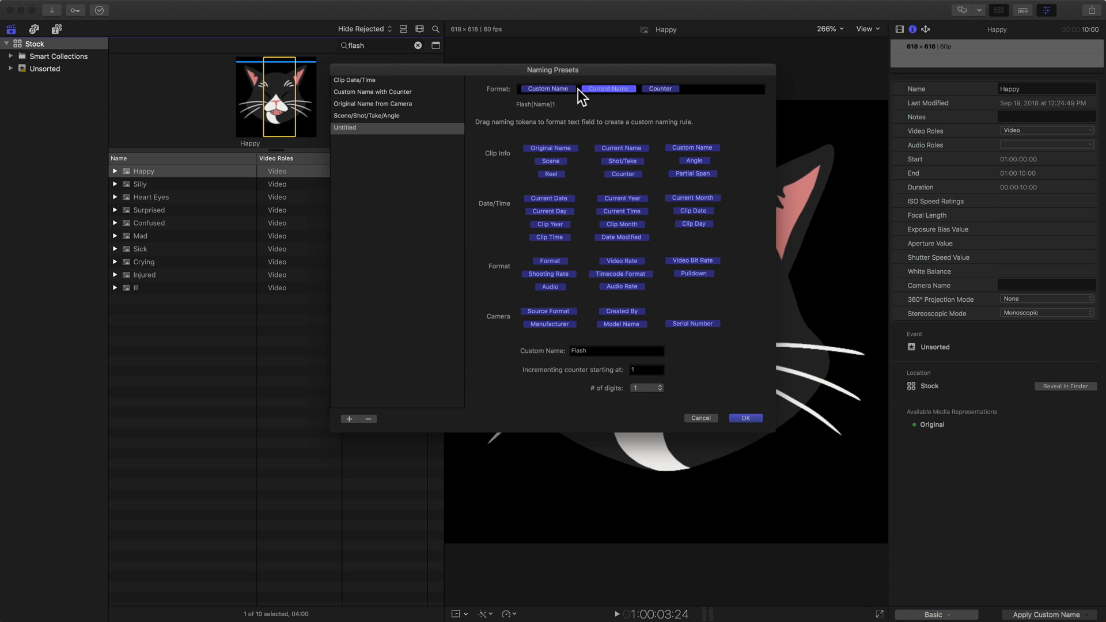
pyautogui.click(615, 351)
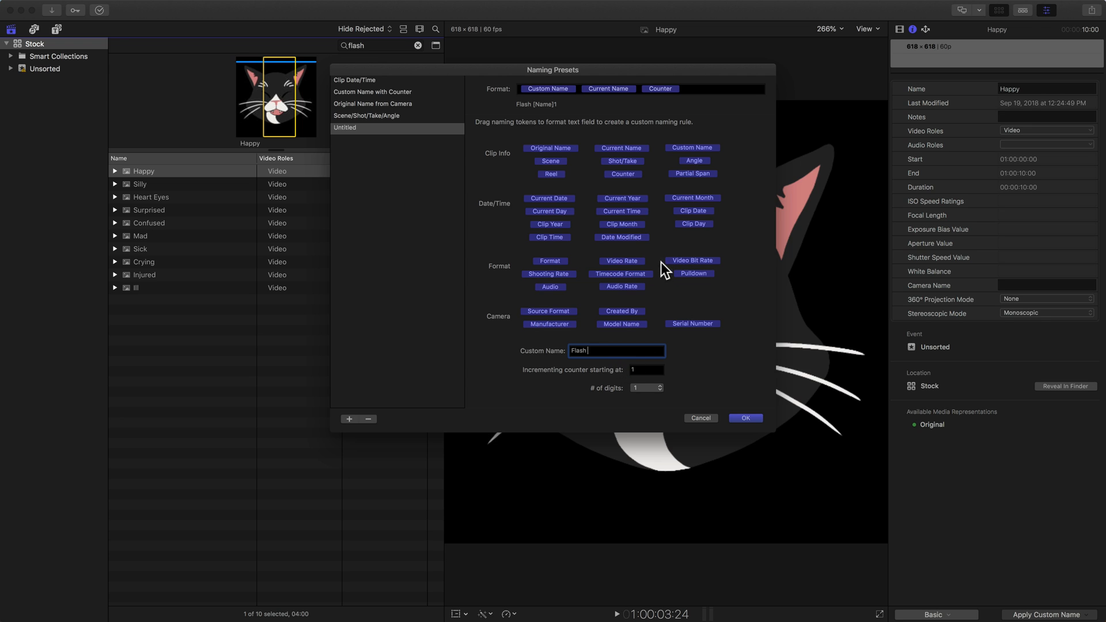
pyautogui.moveTo(549, 308)
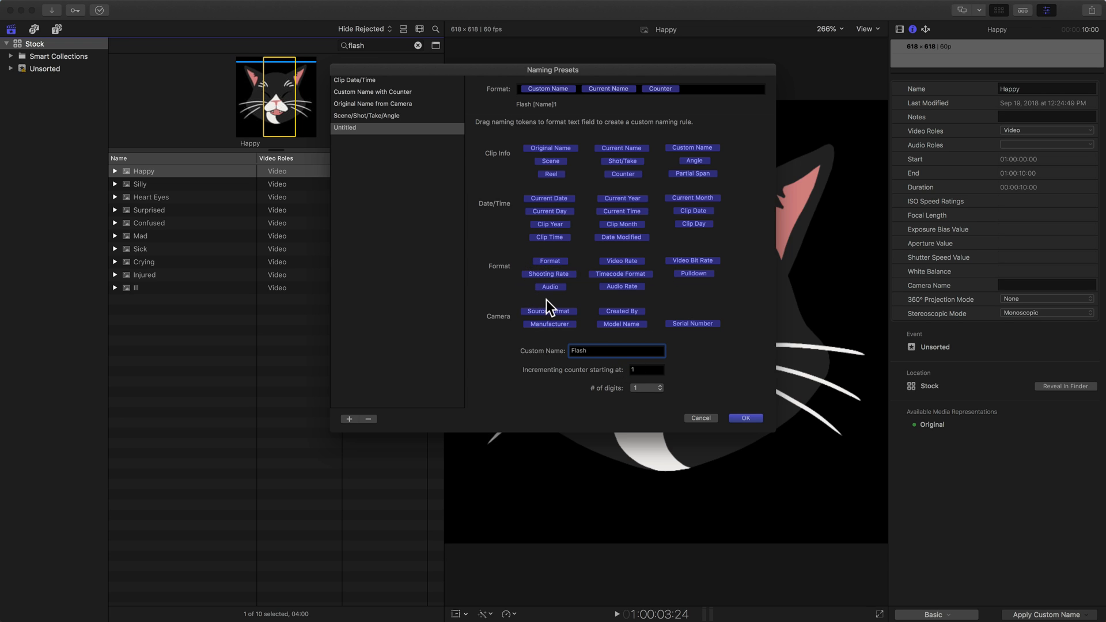
pyautogui.moveTo(650, 400)
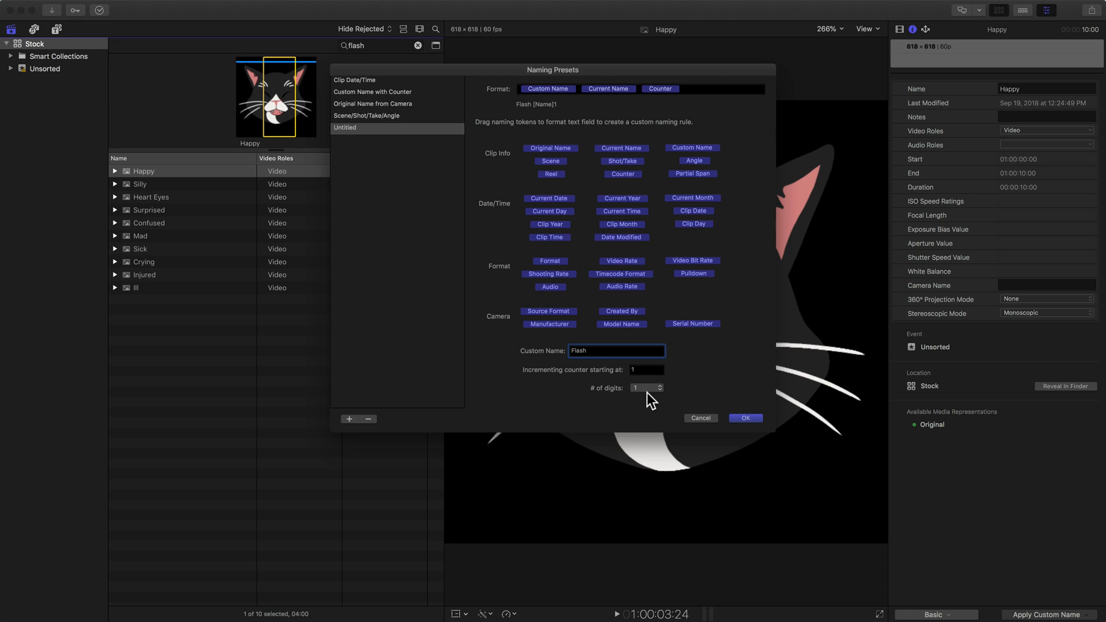
pyautogui.moveTo(641, 390)
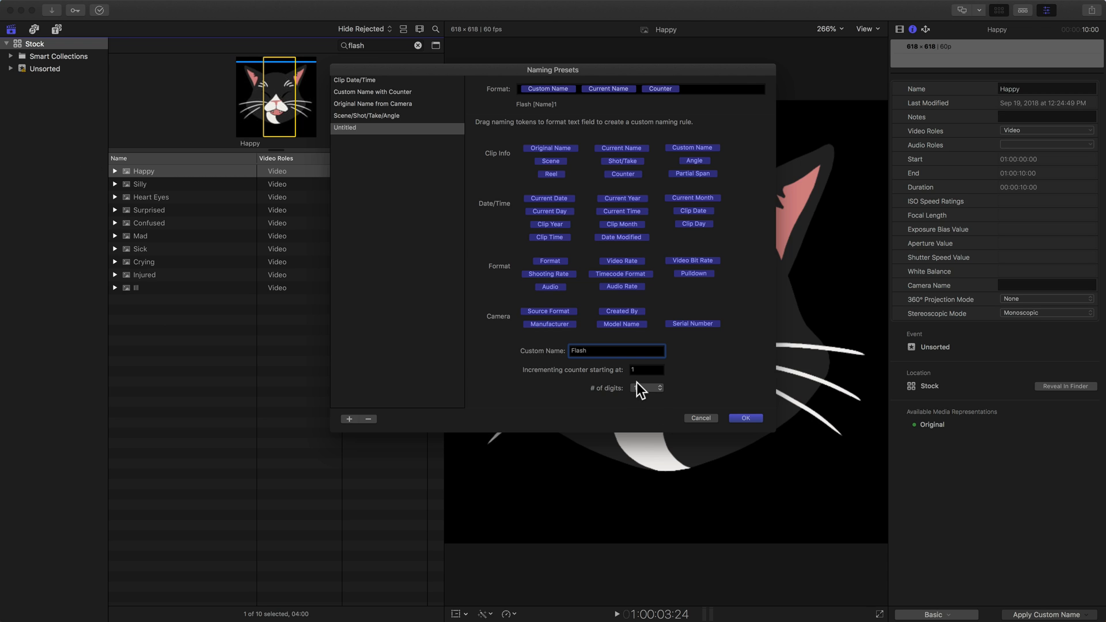
pyautogui.click(656, 385)
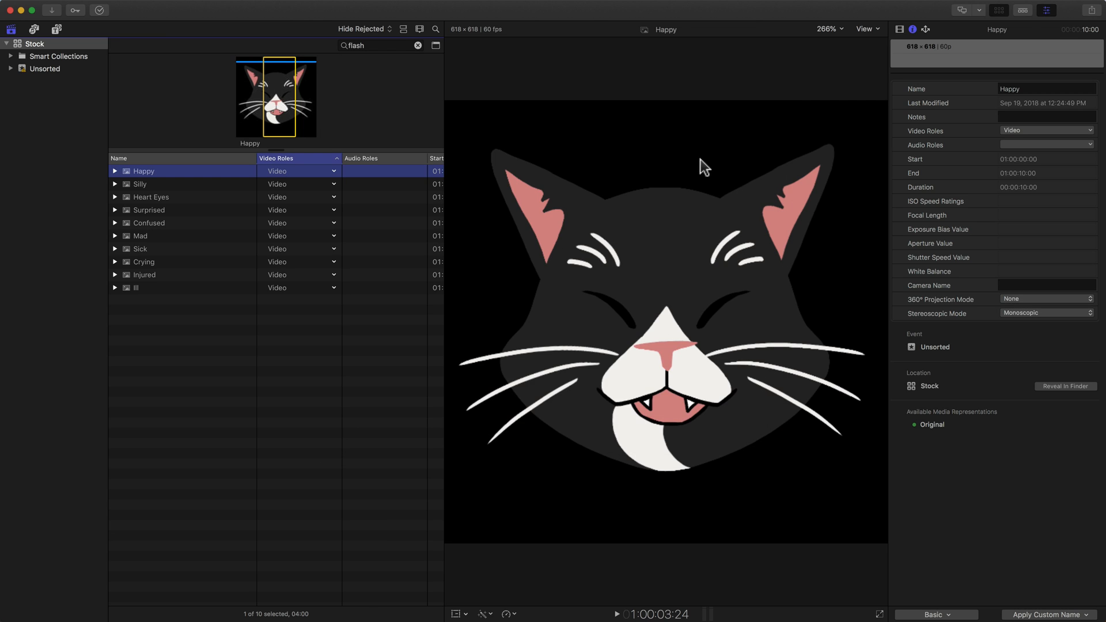
pyautogui.moveTo(1047, 615)
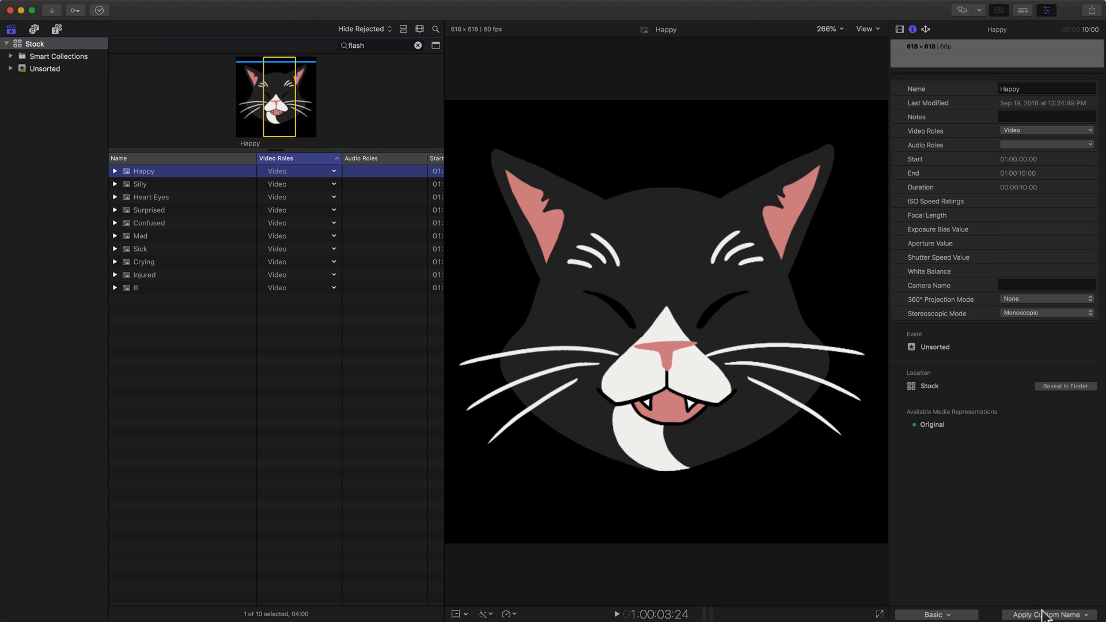
# Rename the Untitled preset to 'Flash' with a two-digit counter, previewing Flash [Name]01.
pyautogui.click(1049, 615)
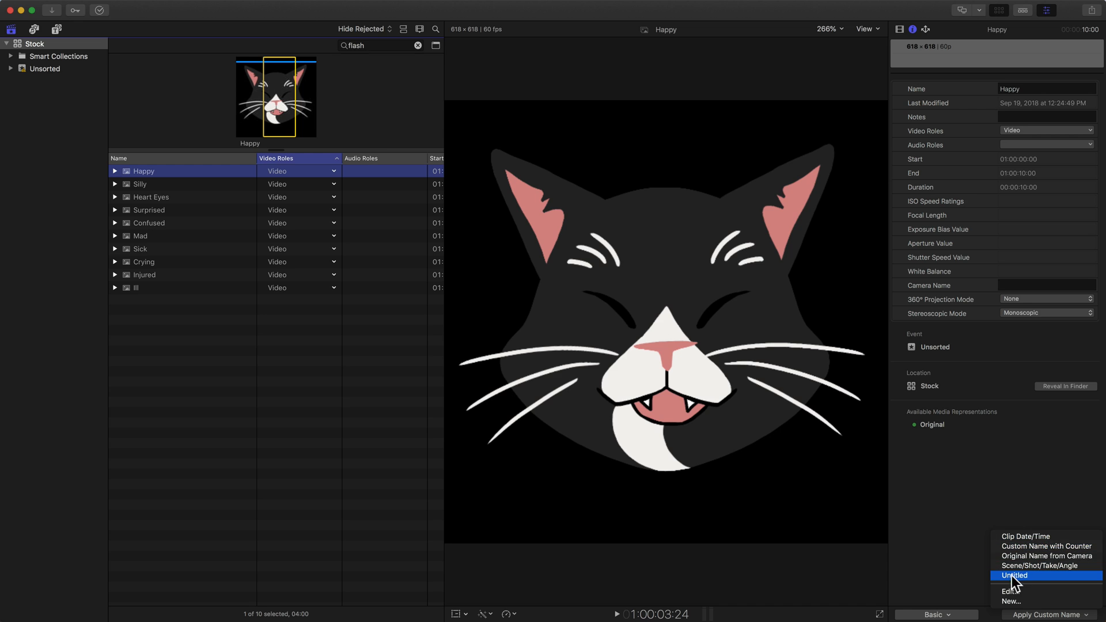
pyautogui.moveTo(1012, 591)
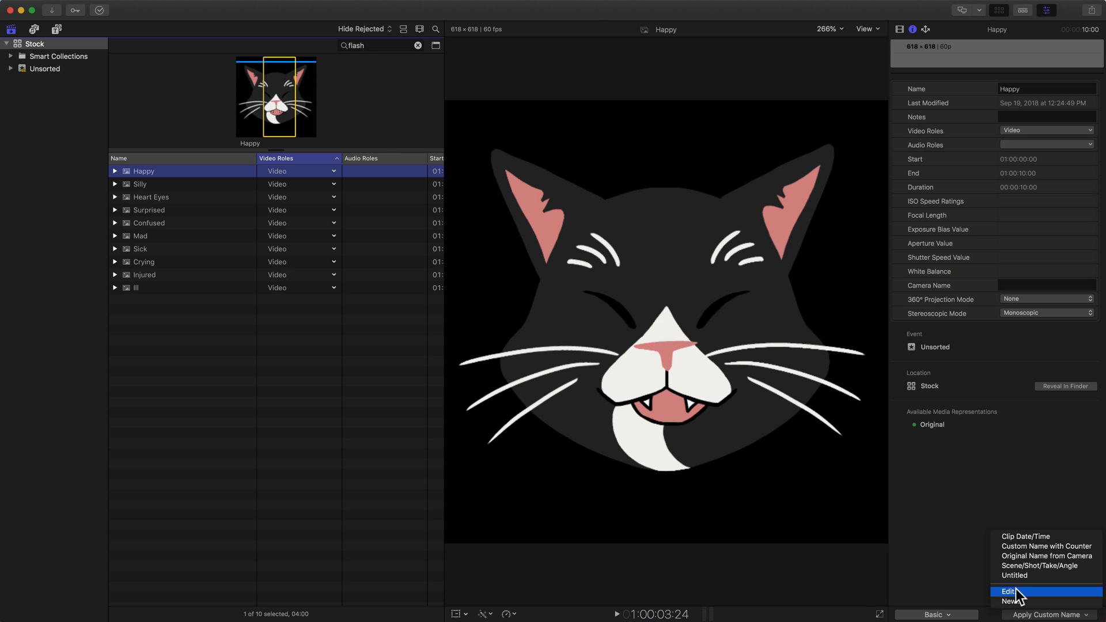
pyautogui.click(1008, 591)
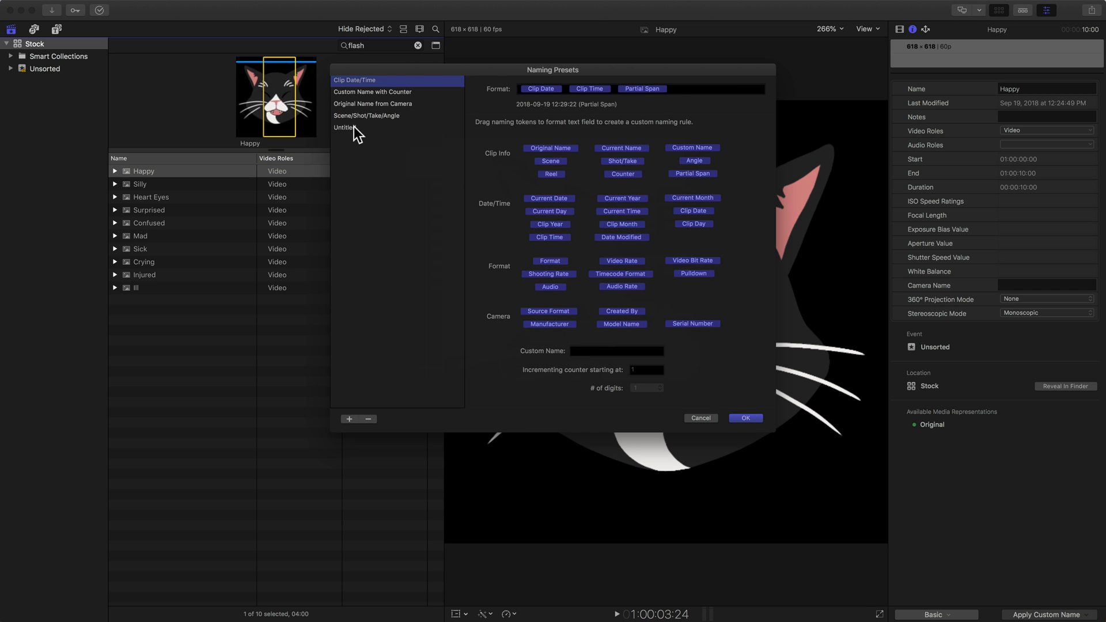
pyautogui.click(345, 128)
pyautogui.write('Flash')
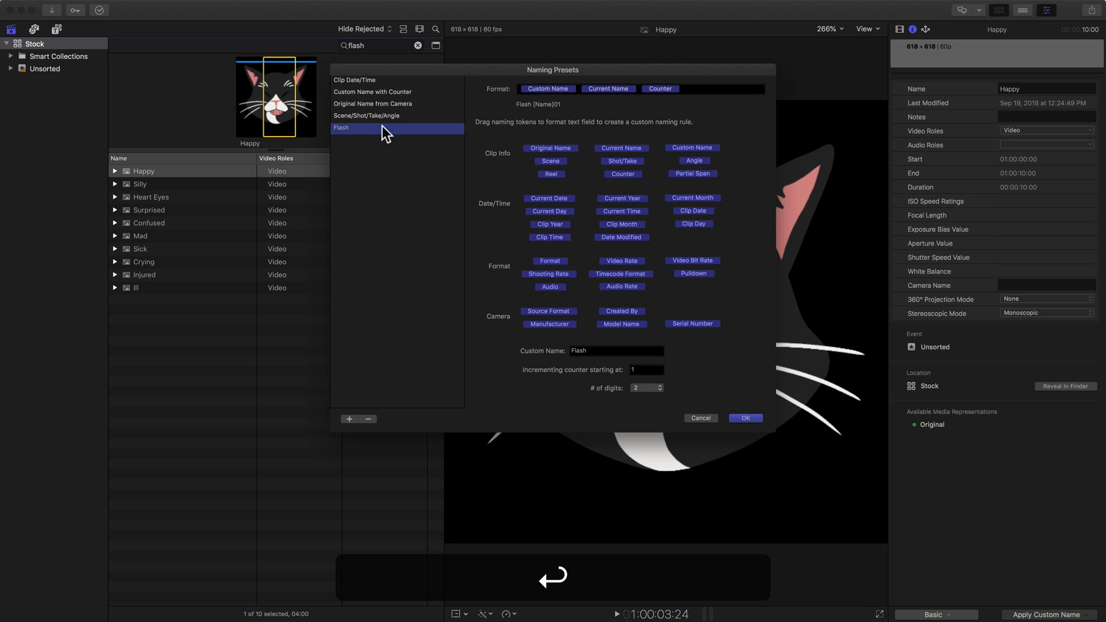
pyautogui.moveTo(719, 414)
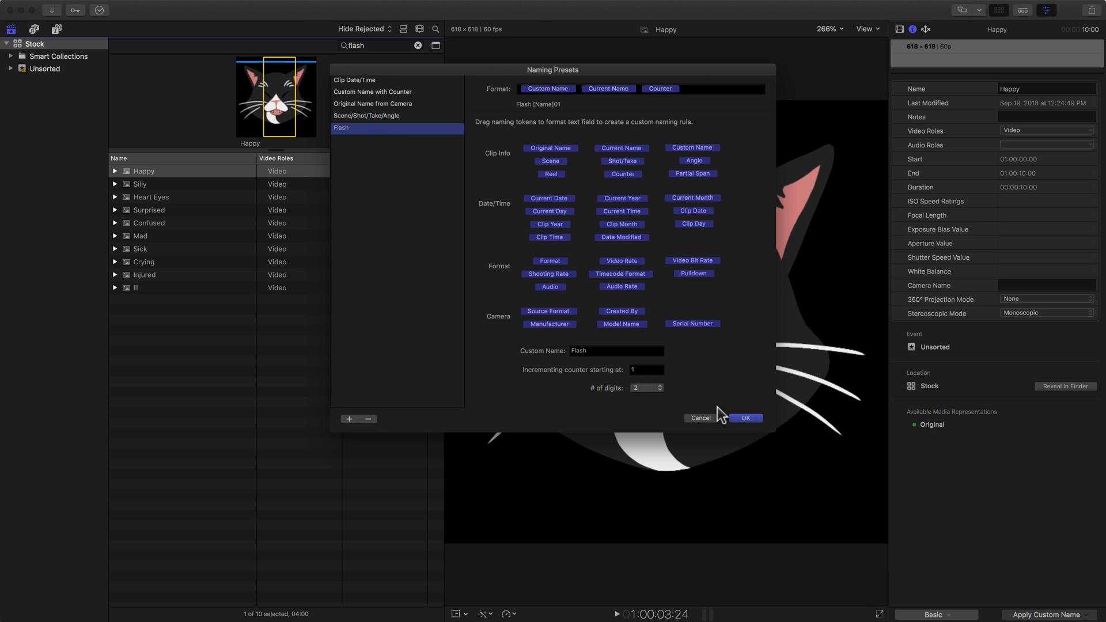
pyautogui.click(698, 418)
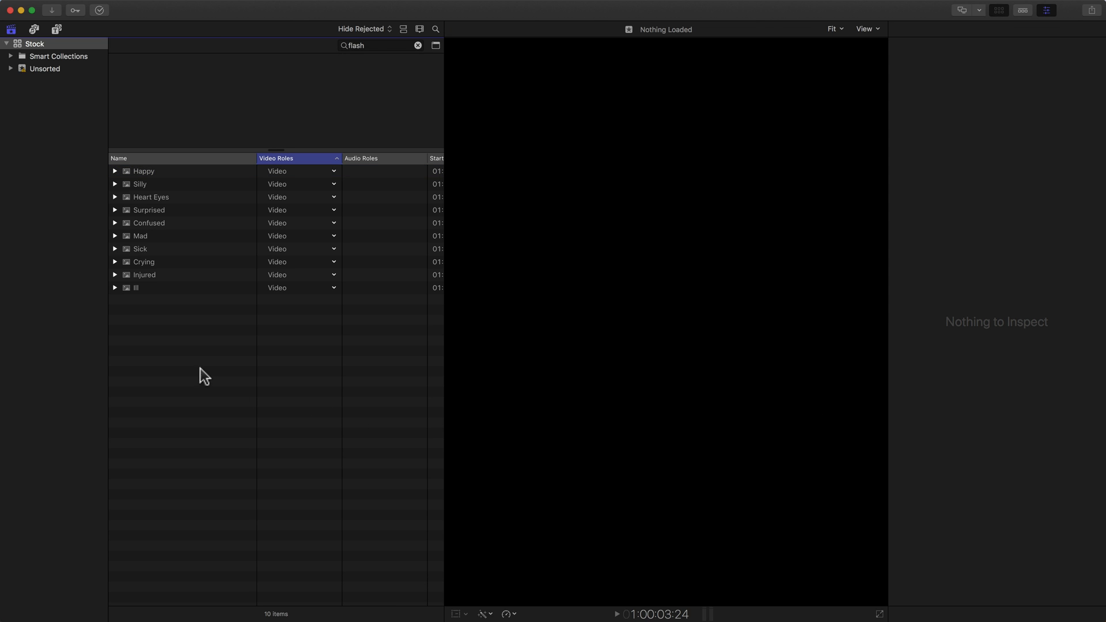
# Apply the Flash preset to all ten clips, then select Flash Happy01 to check.
pyautogui.press('cmd+a')
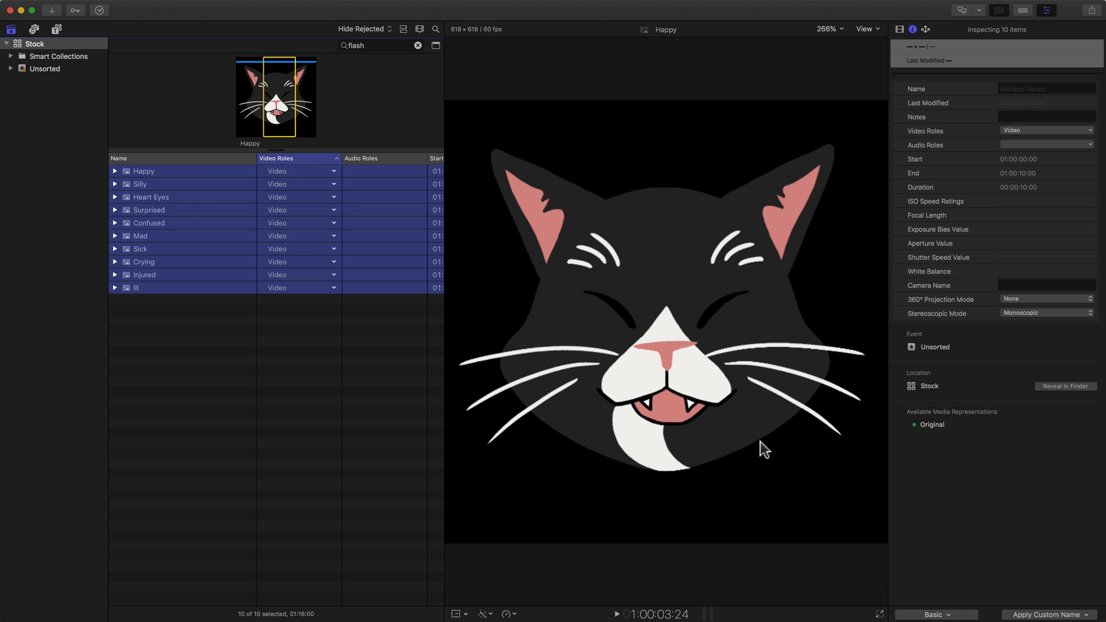
pyautogui.click(1049, 615)
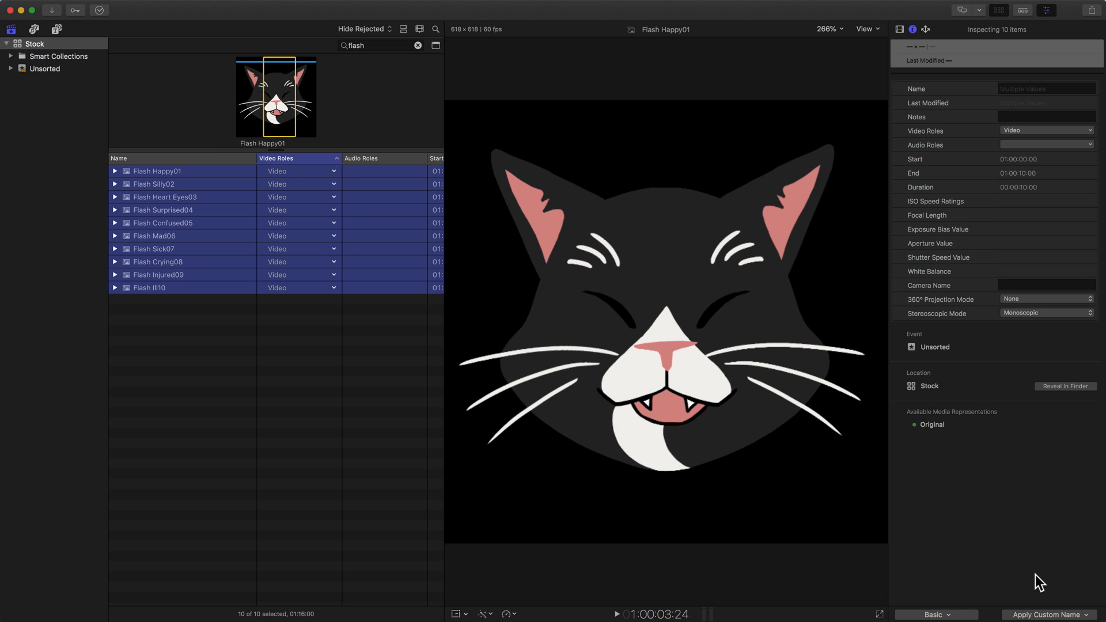
pyautogui.click(205, 330)
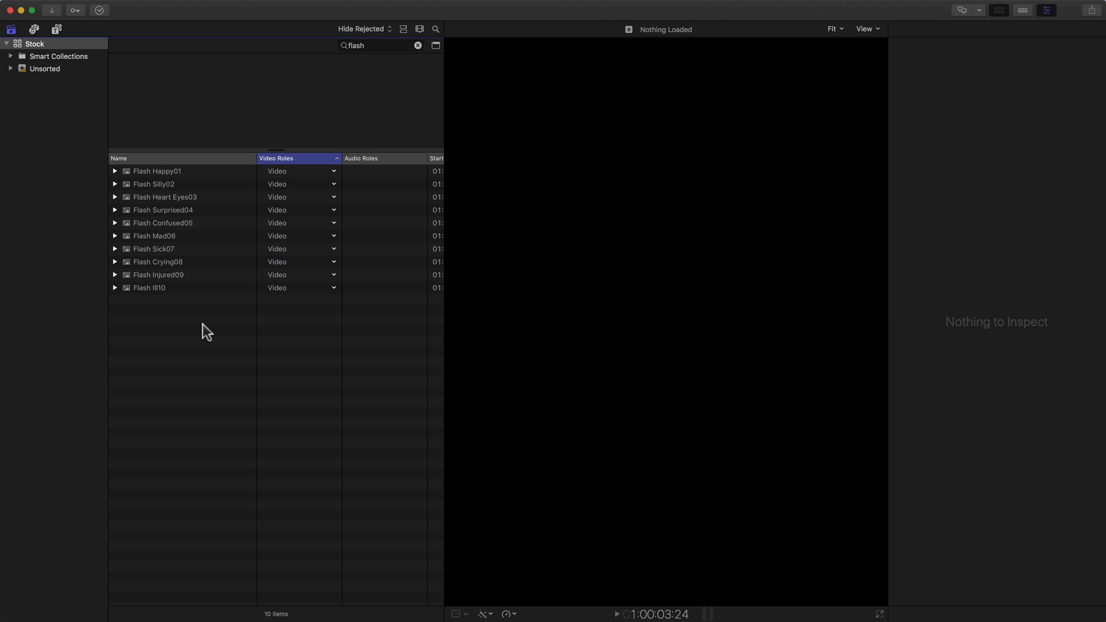
pyautogui.click(156, 171)
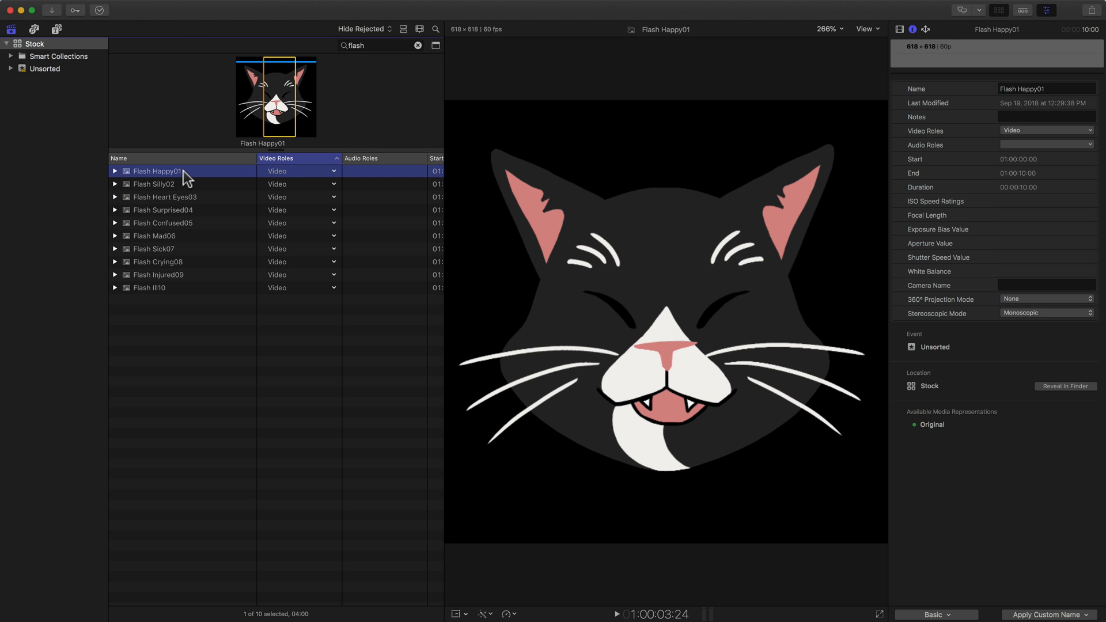
pyautogui.moveTo(158, 208)
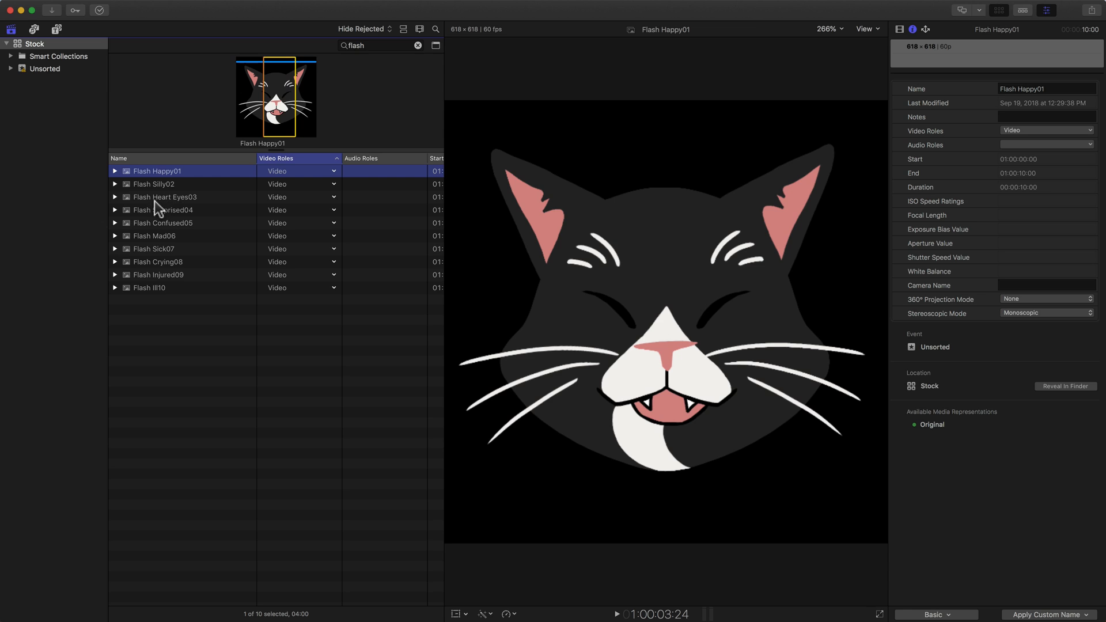
pyautogui.moveTo(193, 273)
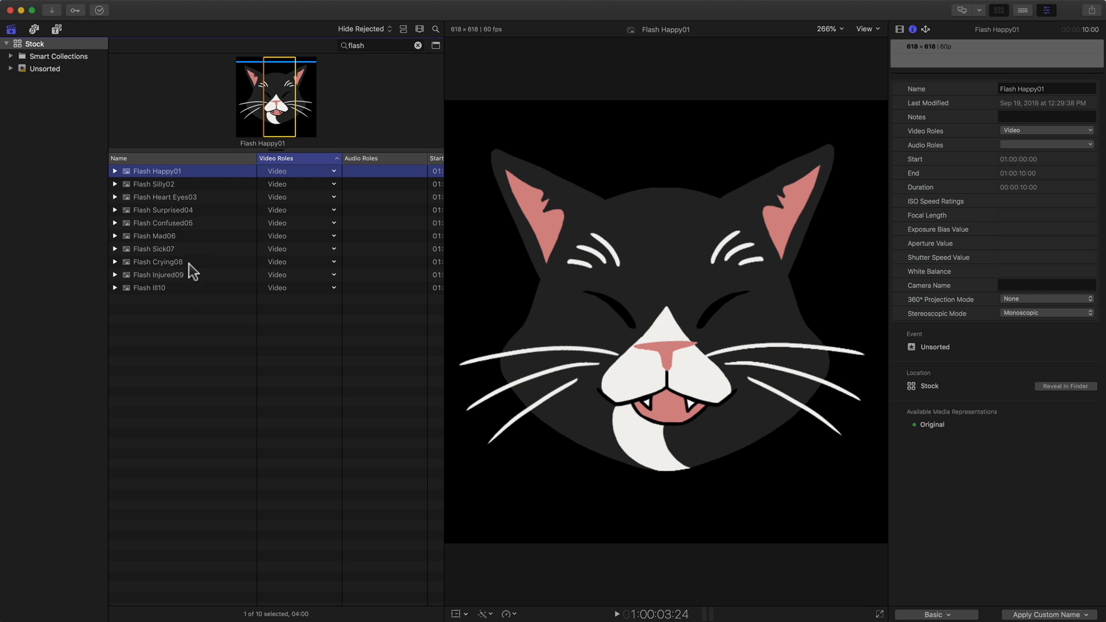
pyautogui.moveTo(186, 304)
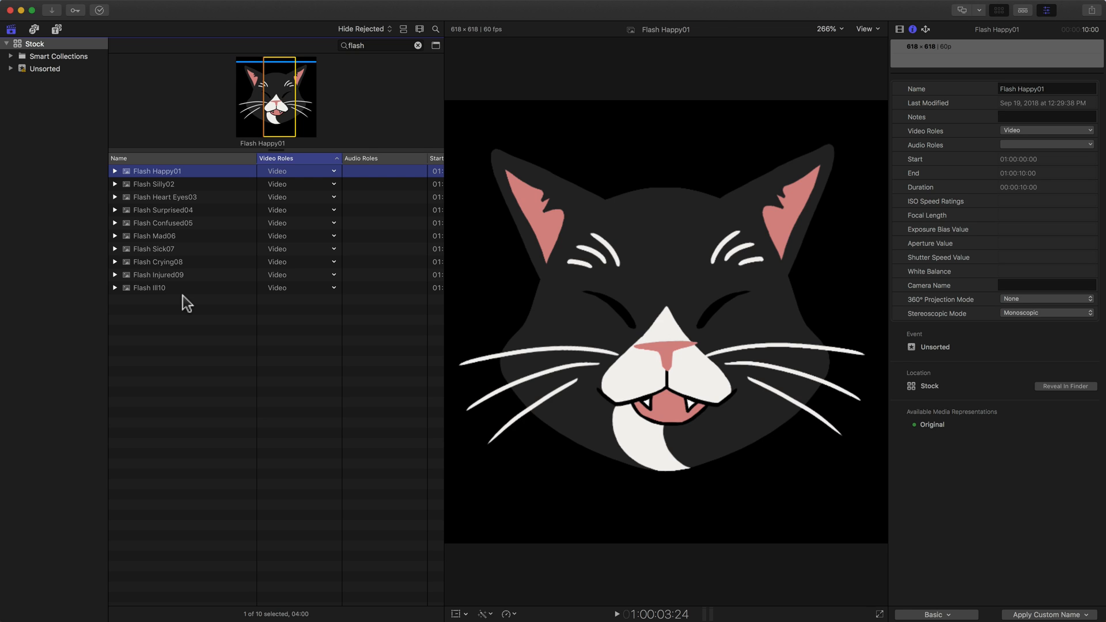
pyautogui.moveTo(176, 202)
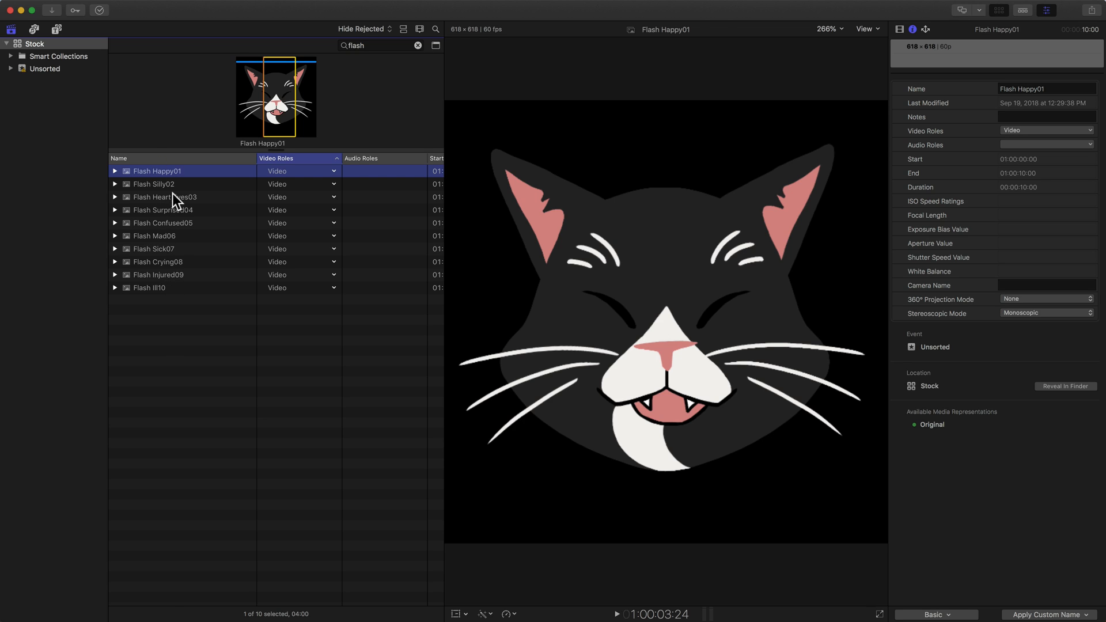
pyautogui.moveTo(177, 275)
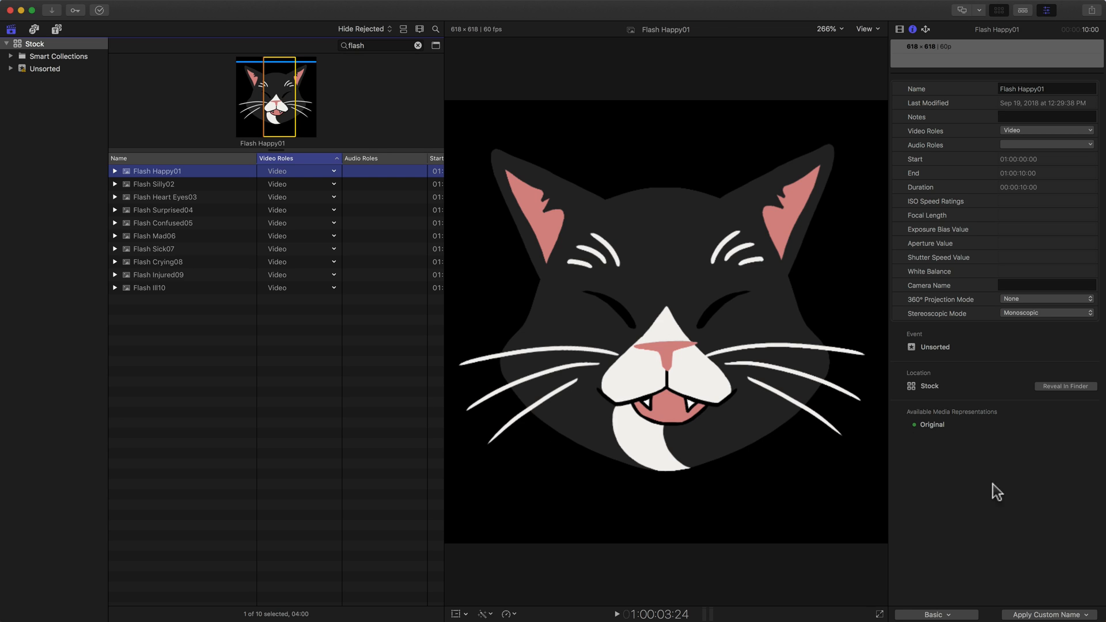
# Open the Apply Custom Name menu to see the presets list, now including Flash.
pyautogui.click(1049, 615)
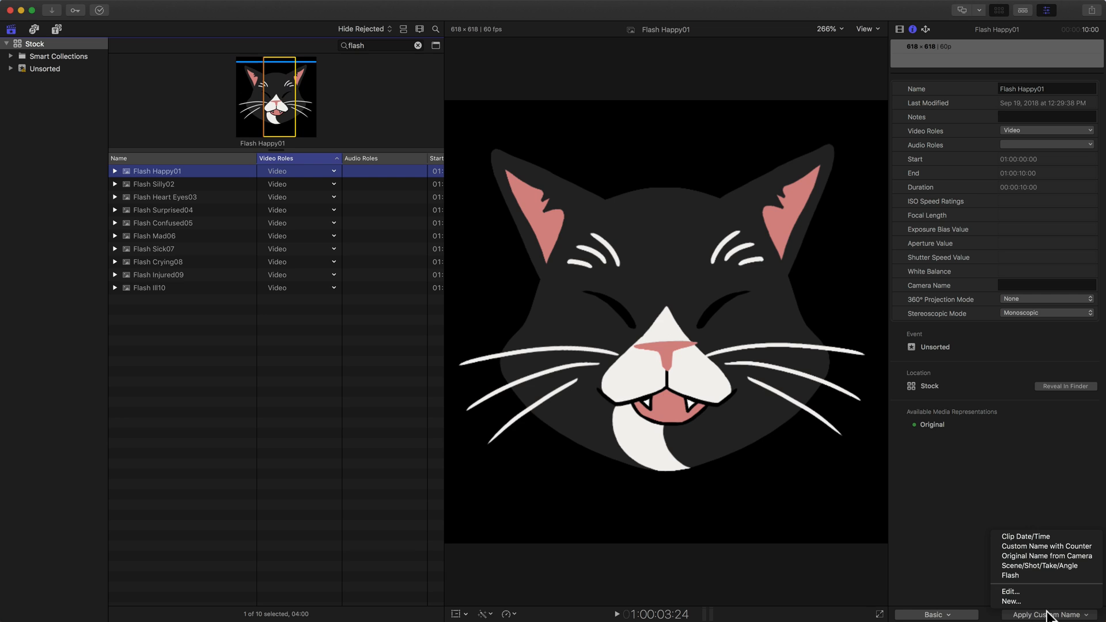